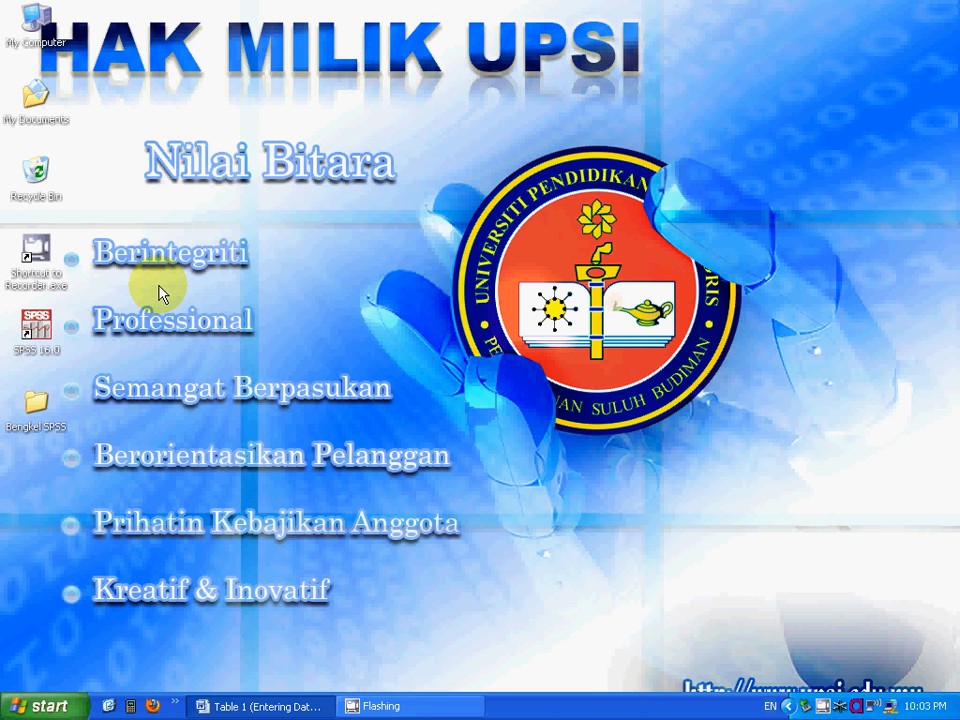
mouse_move(120, 323)
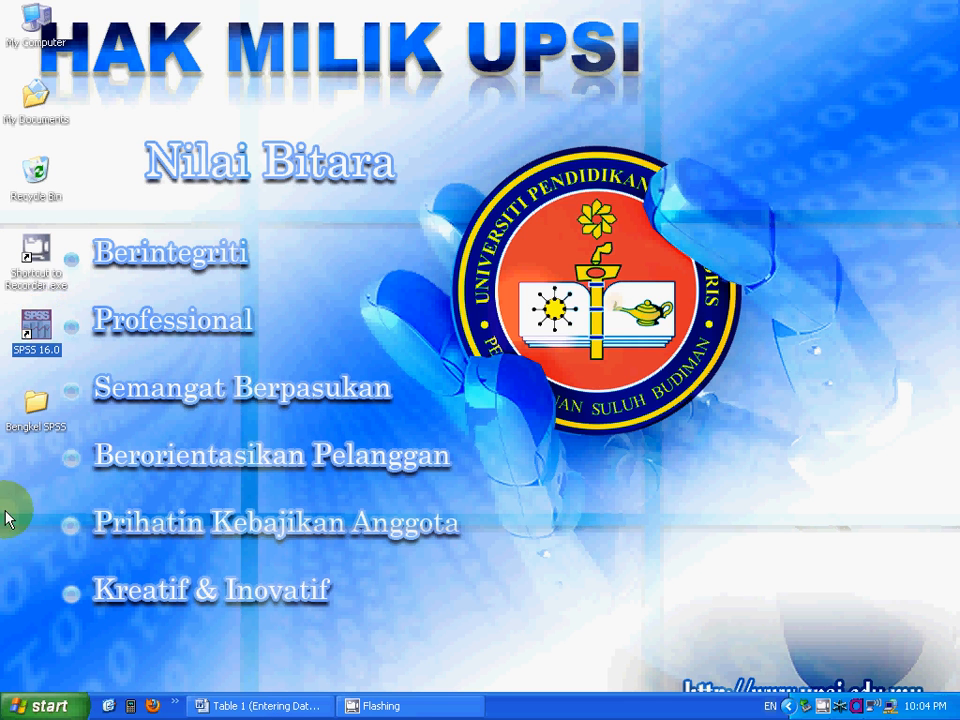
Launch SPSS 16.0 from Start > All Programs > SPSS Inc on the Windows XP desktop.
click(40, 705)
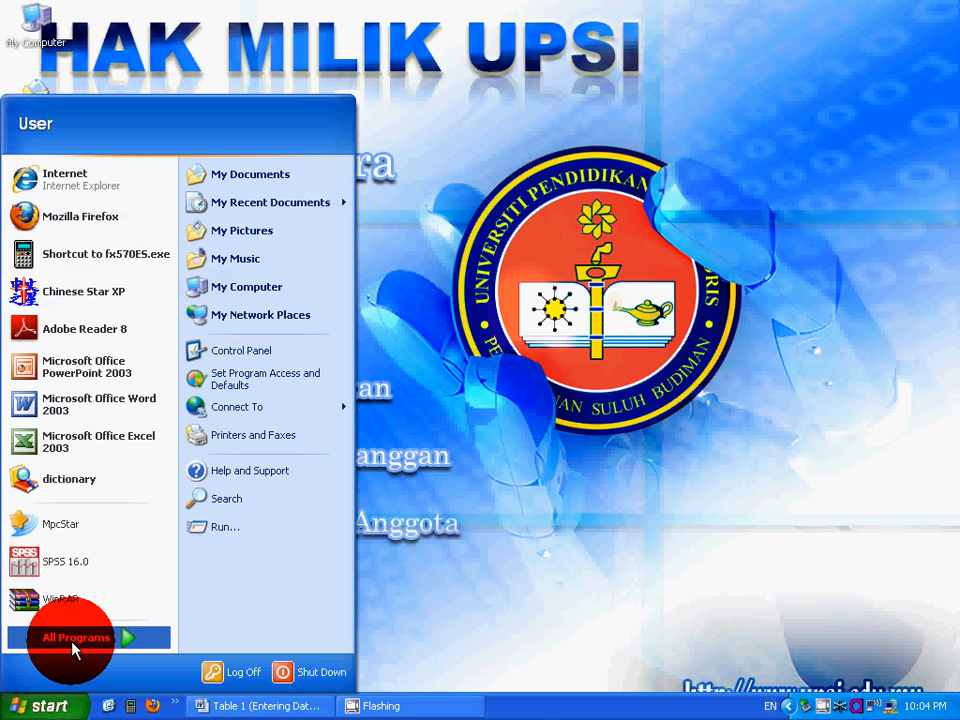
click(75, 637)
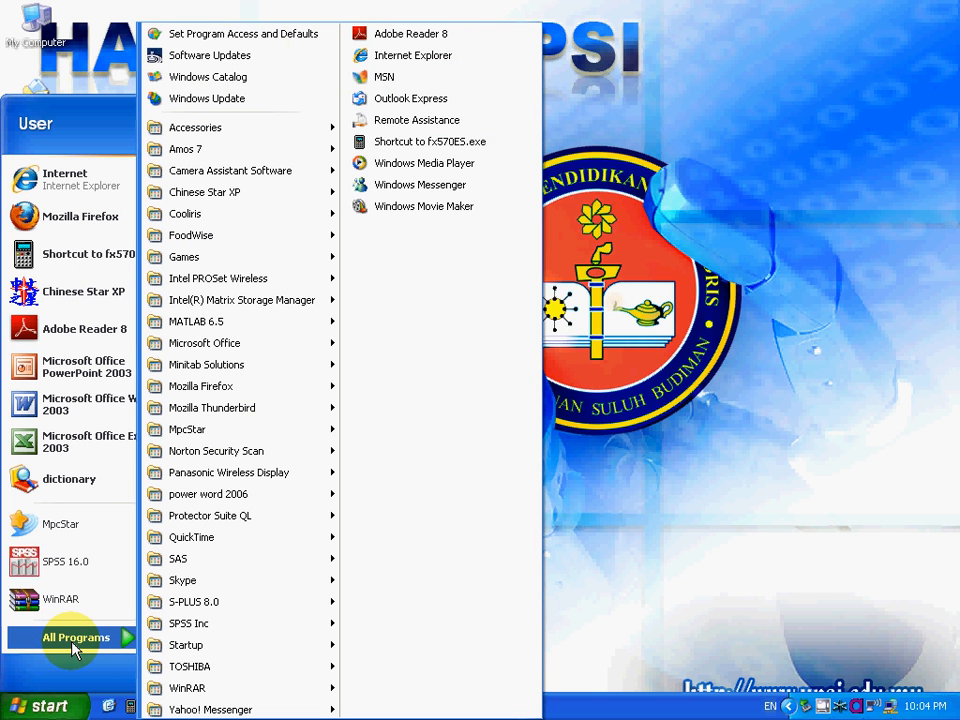
mouse_move(210, 623)
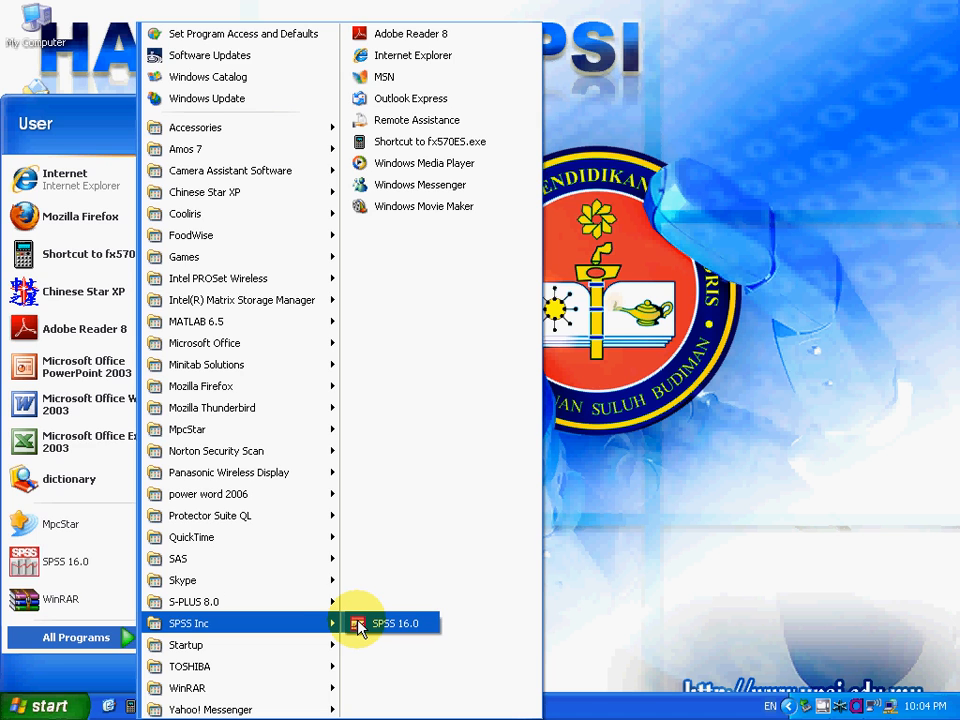
click(397, 623)
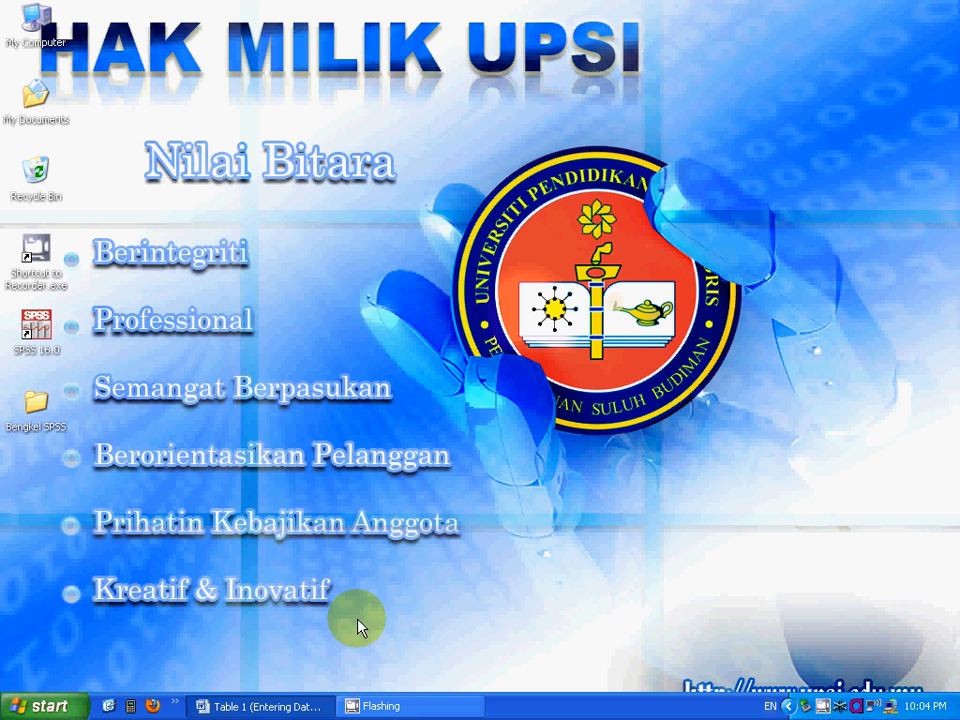
double_click(35, 325)
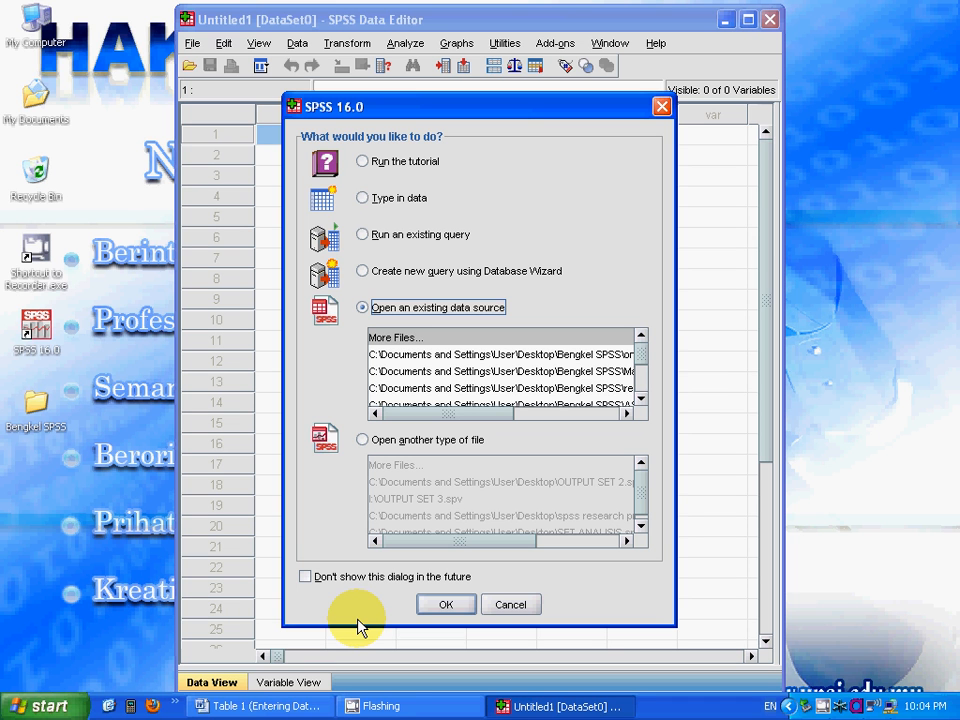
mouse_move(393, 148)
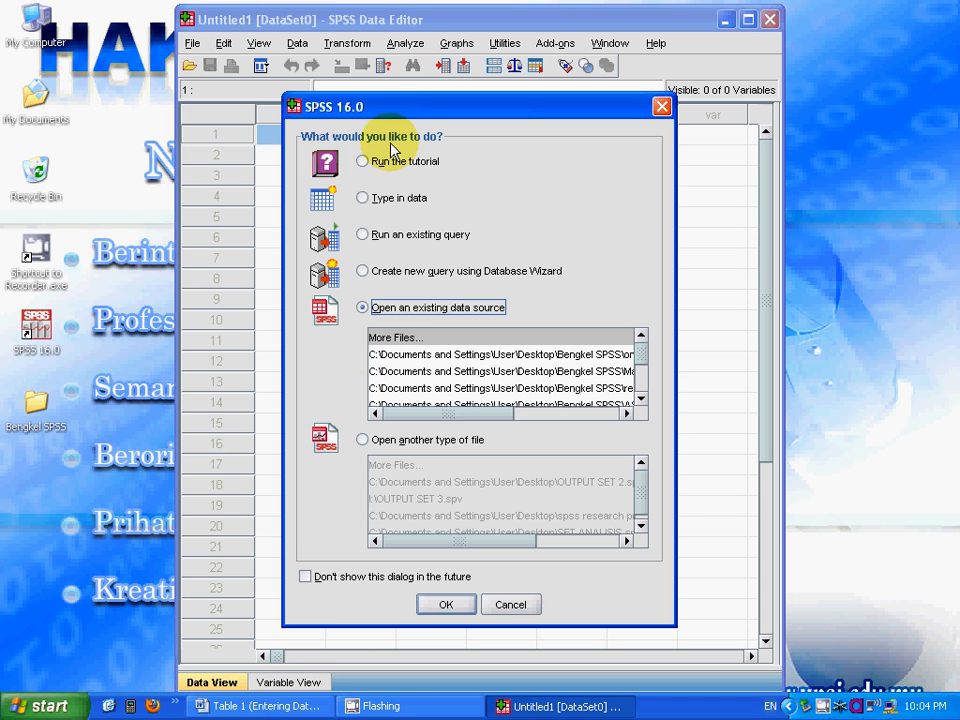
mouse_move(368, 312)
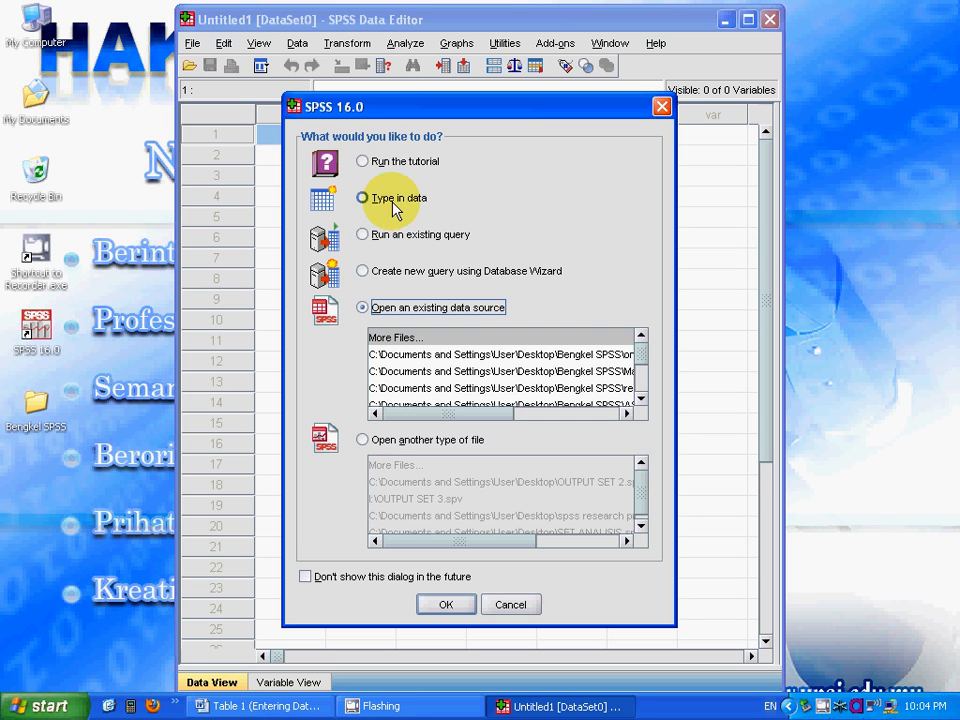
Choose 'Type in data' in the startup dialog, keep 'Don't show this dialog' unchecked, and confirm.
click(362, 197)
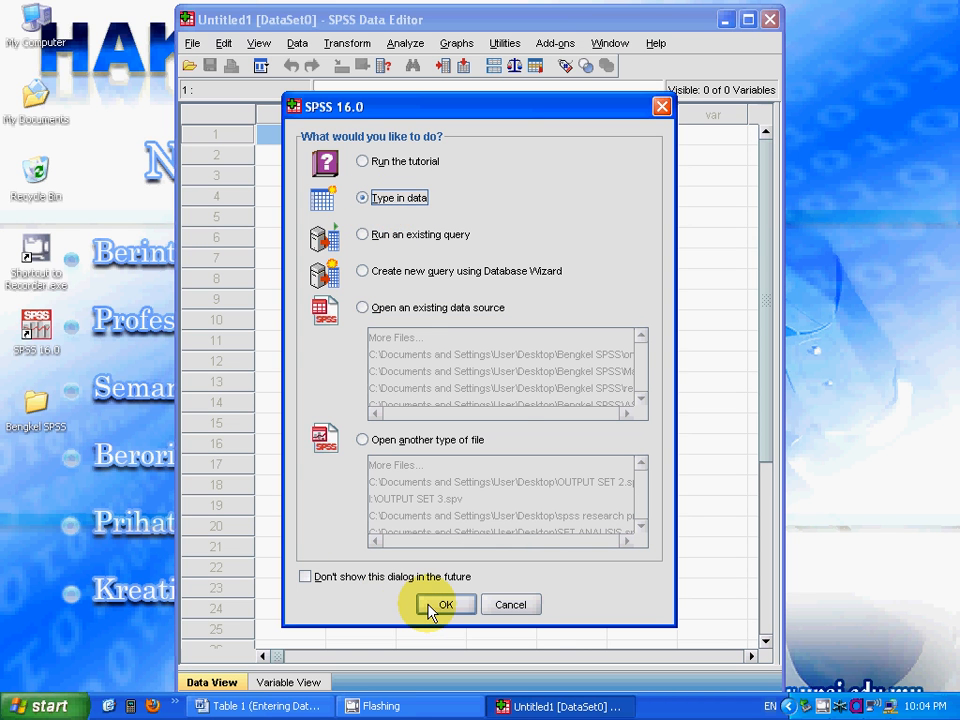
mouse_move(415, 600)
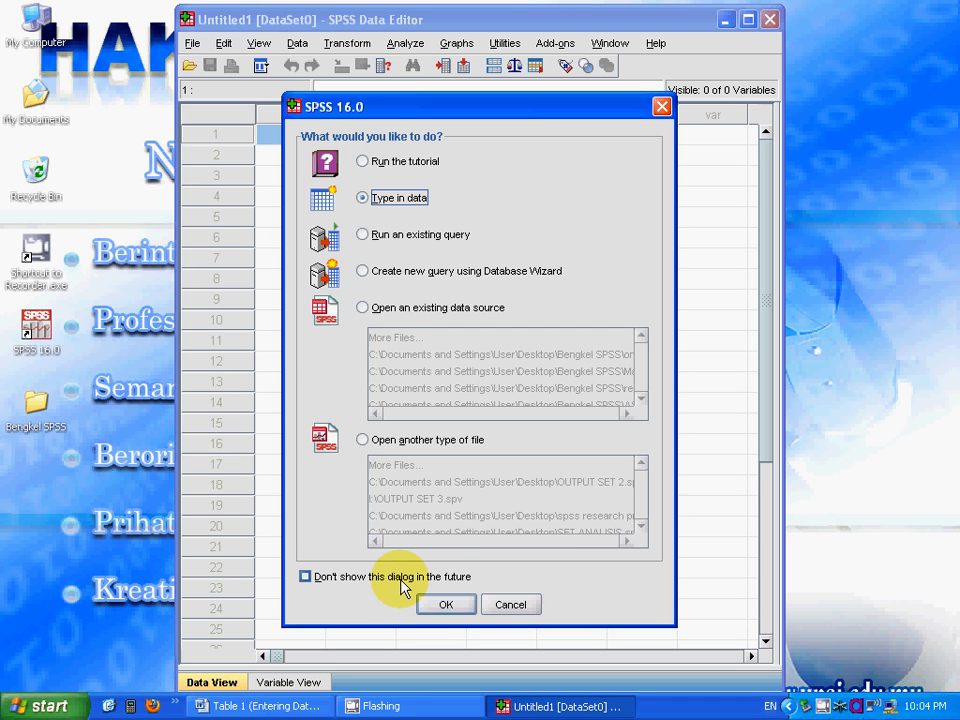
click(305, 576)
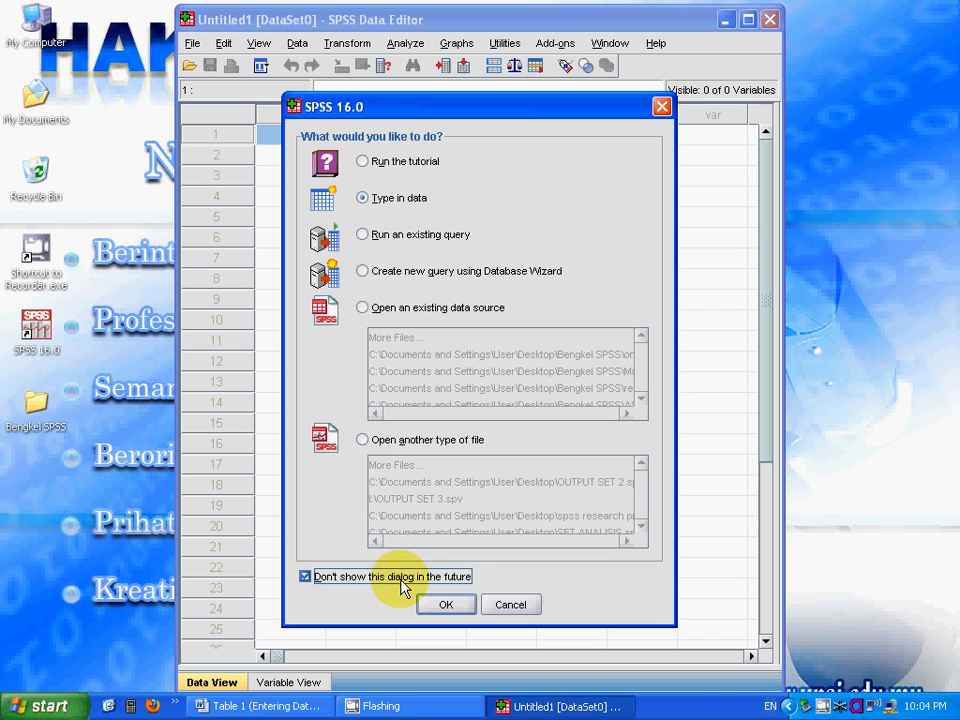
click(305, 576)
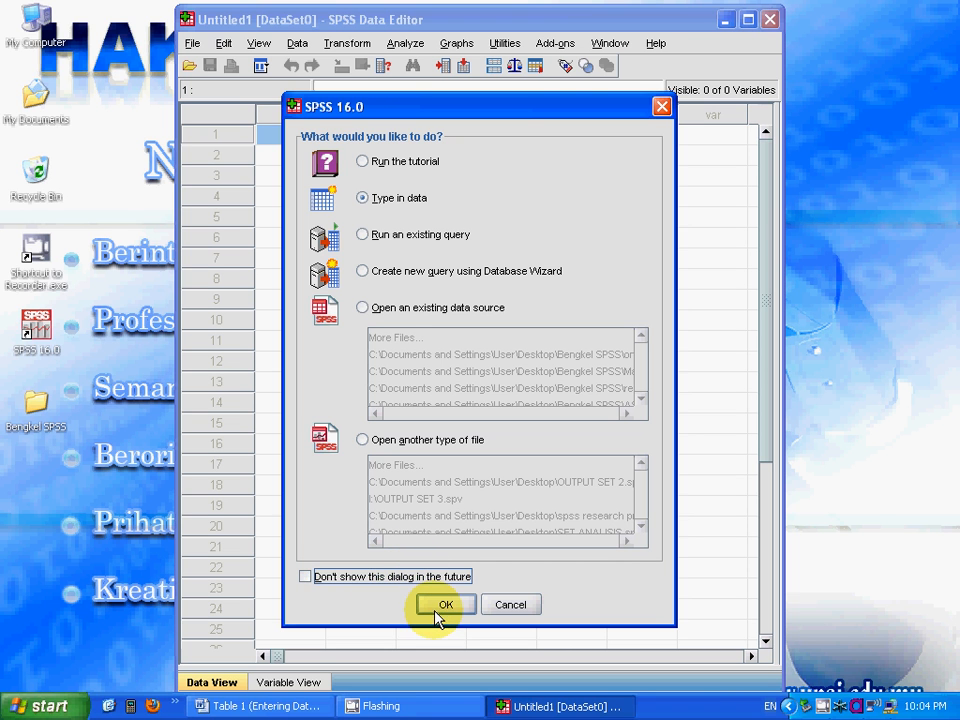
click(445, 604)
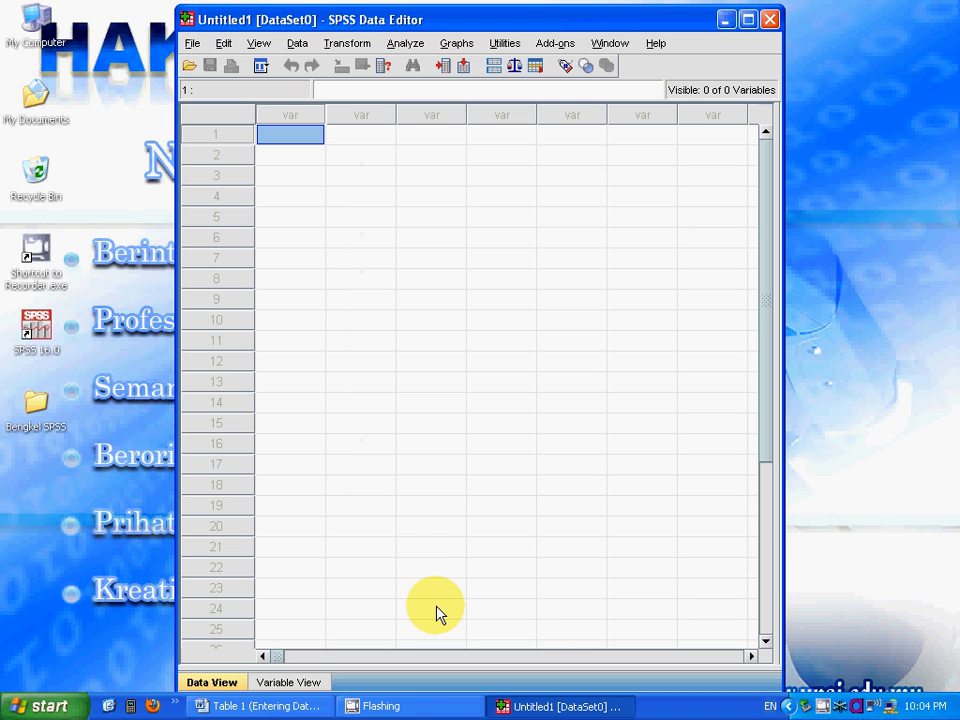
mouse_move(504, 43)
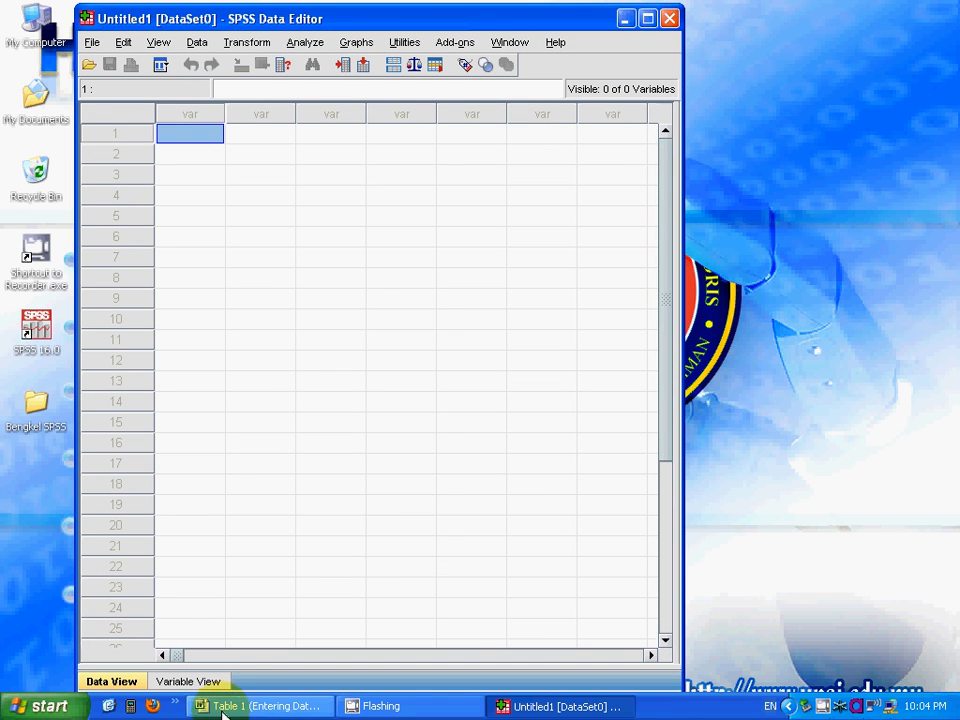
Type the five cases' Student, Sex and Score values from the Word table into three columns.
click(260, 706)
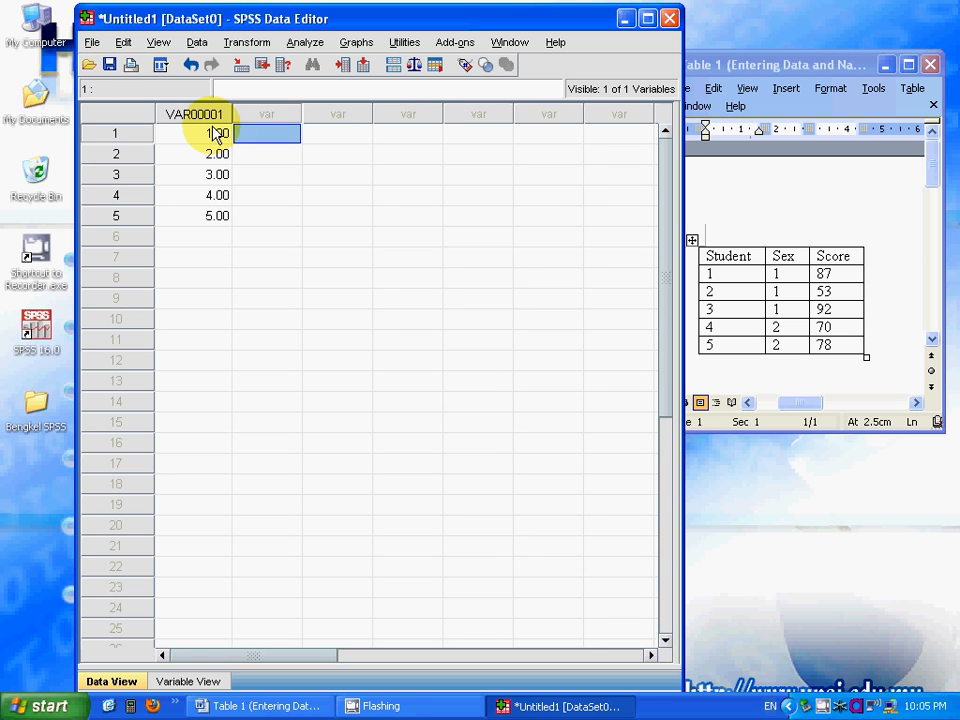
text(2.00)
click(337, 133)
text(8)
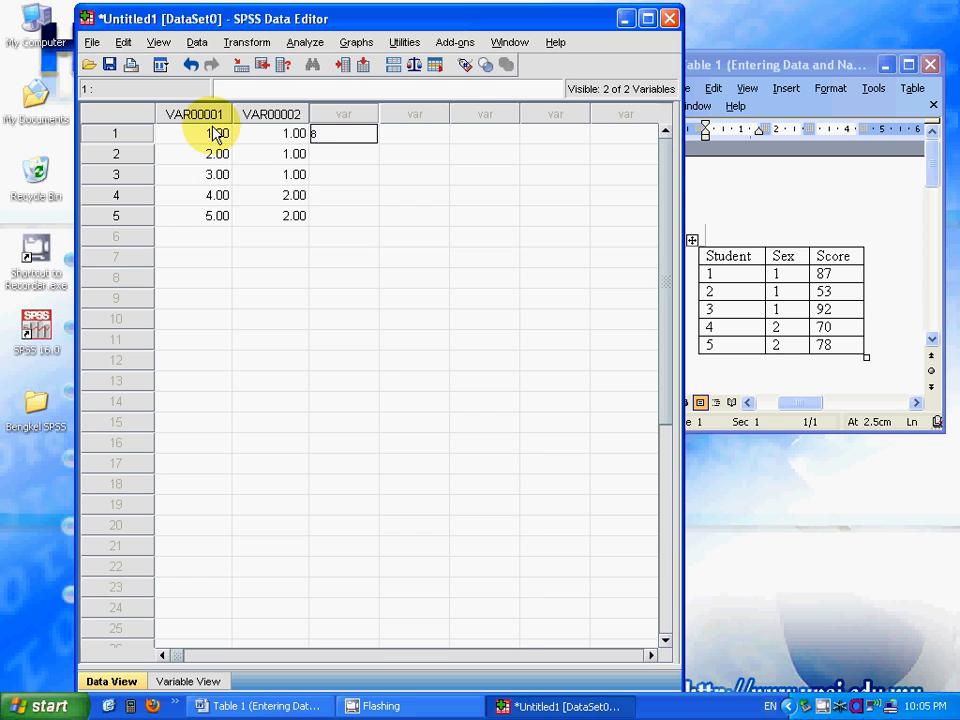
text(53.00)
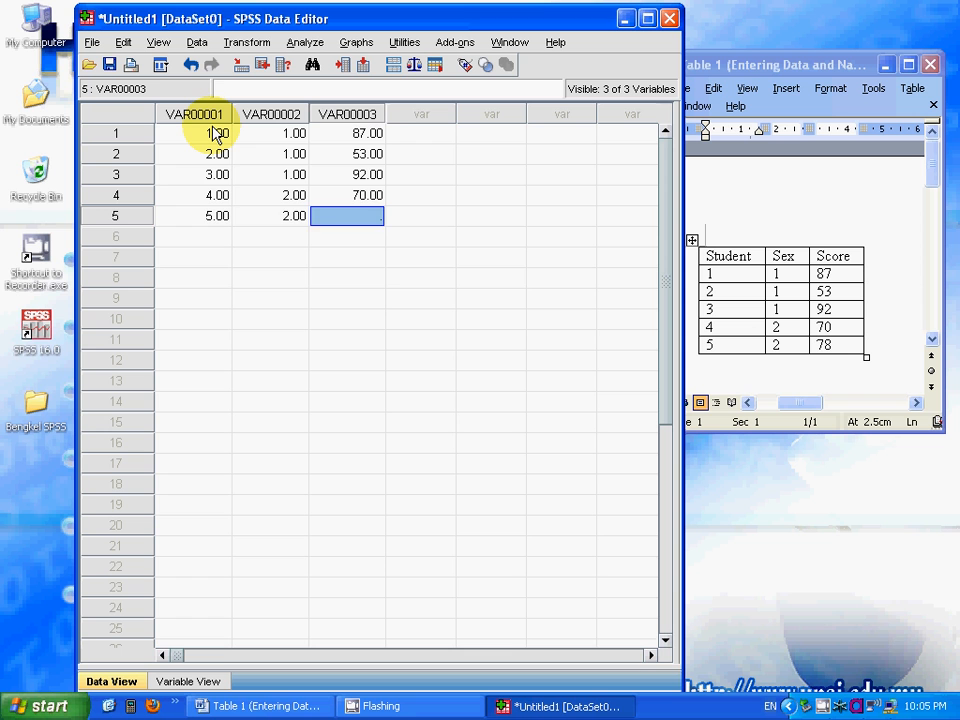
click(270, 215)
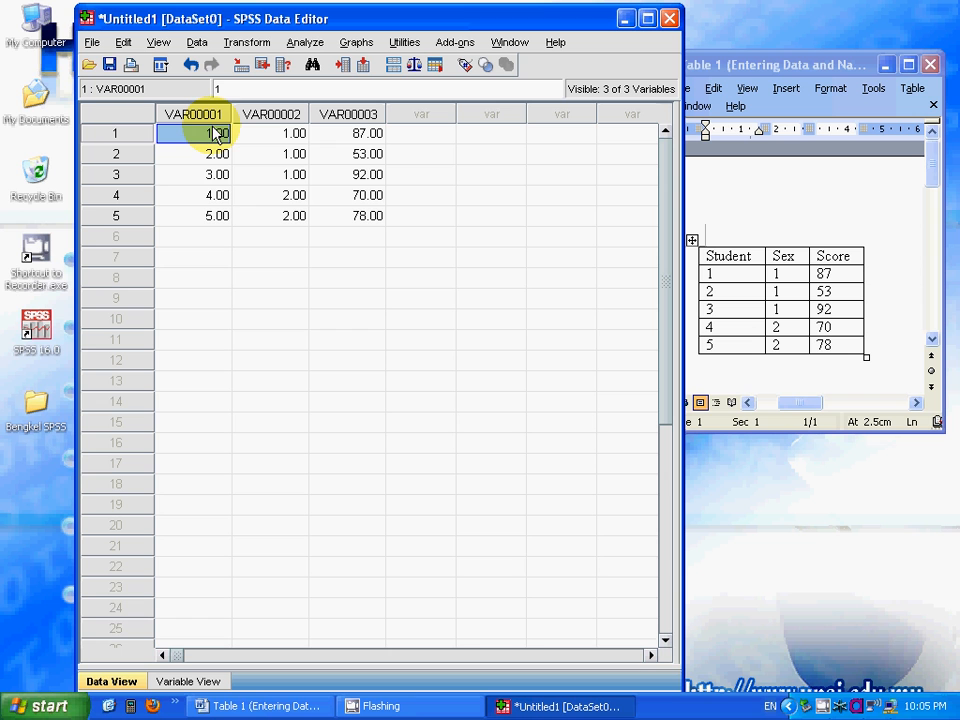
mouse_move(115, 630)
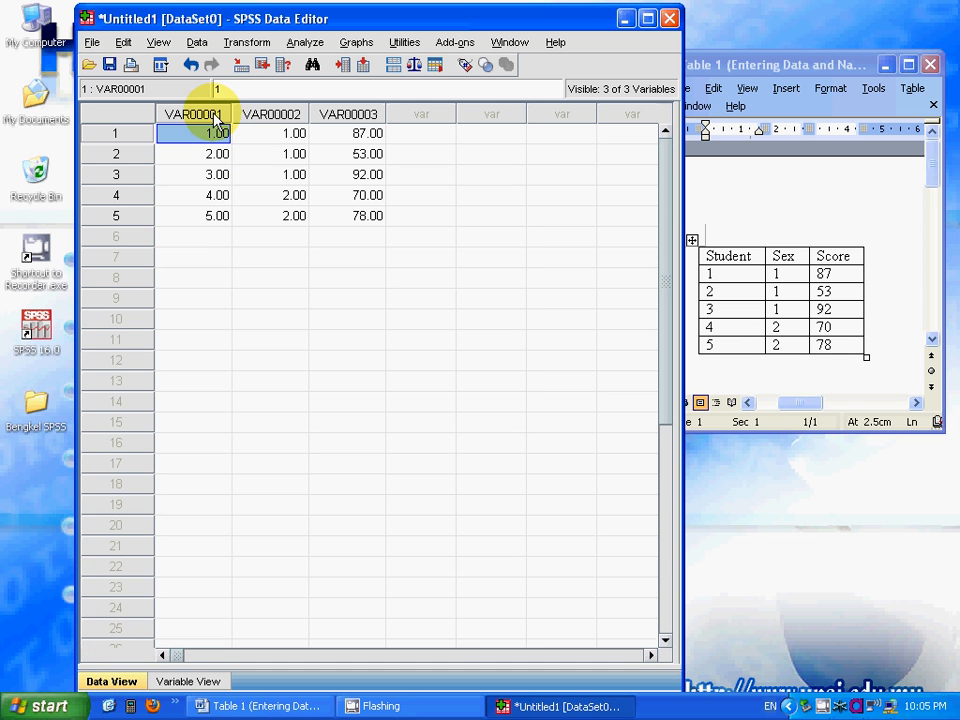
click(193, 113)
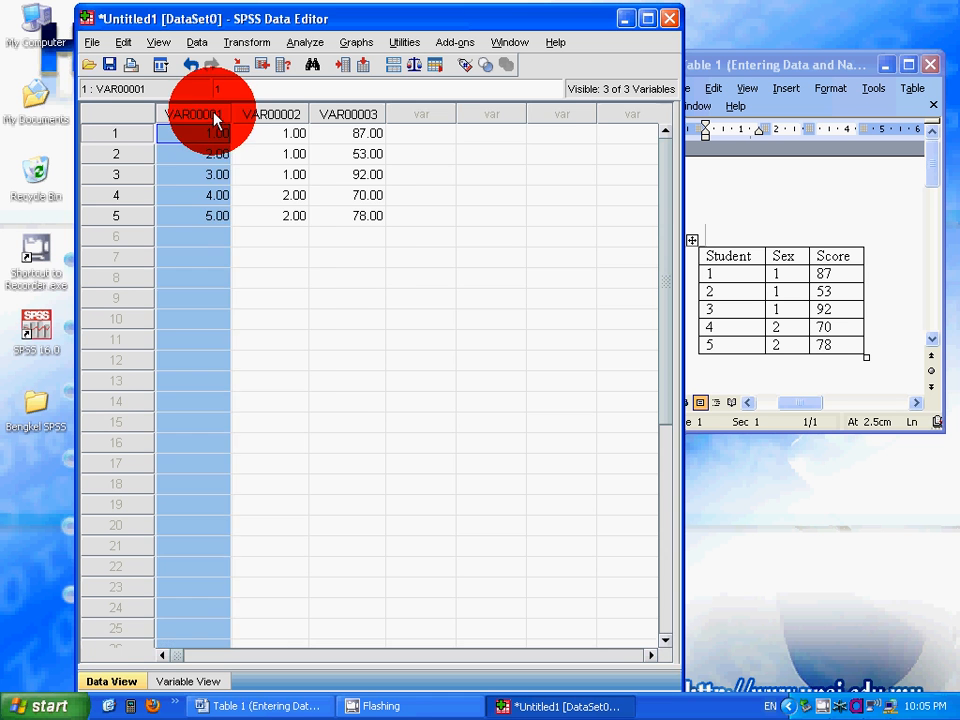
click(188, 680)
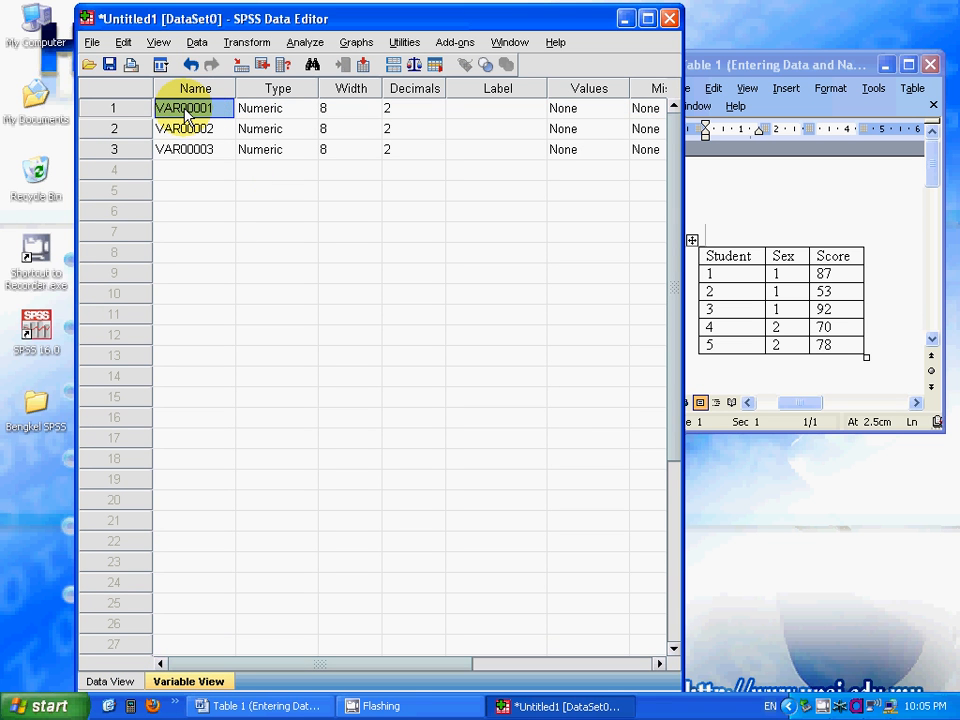
text(Student)
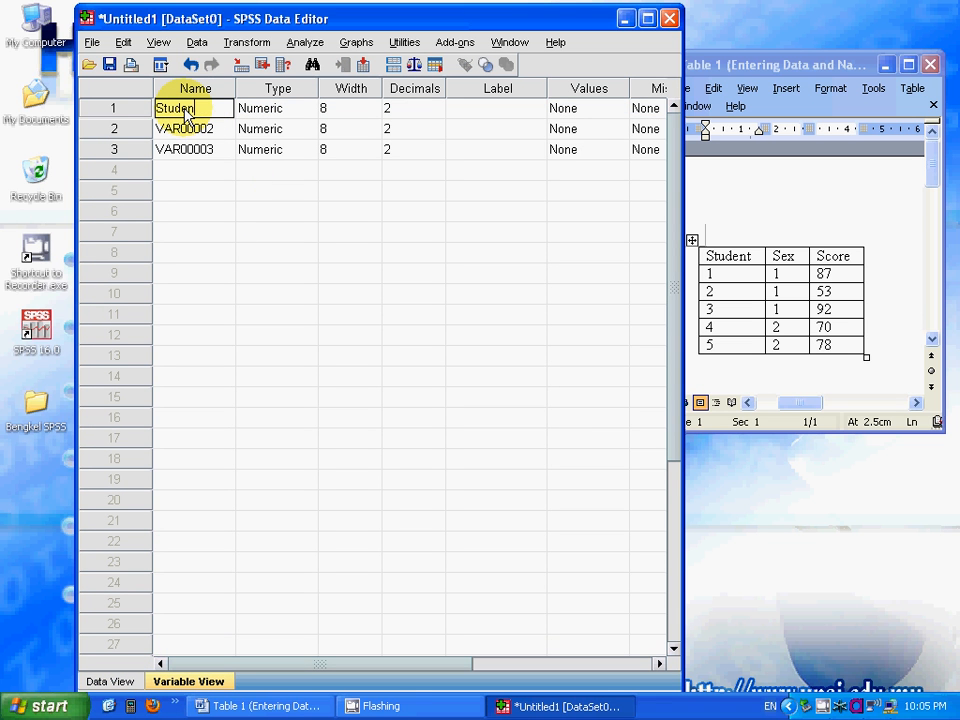
click(194, 128)
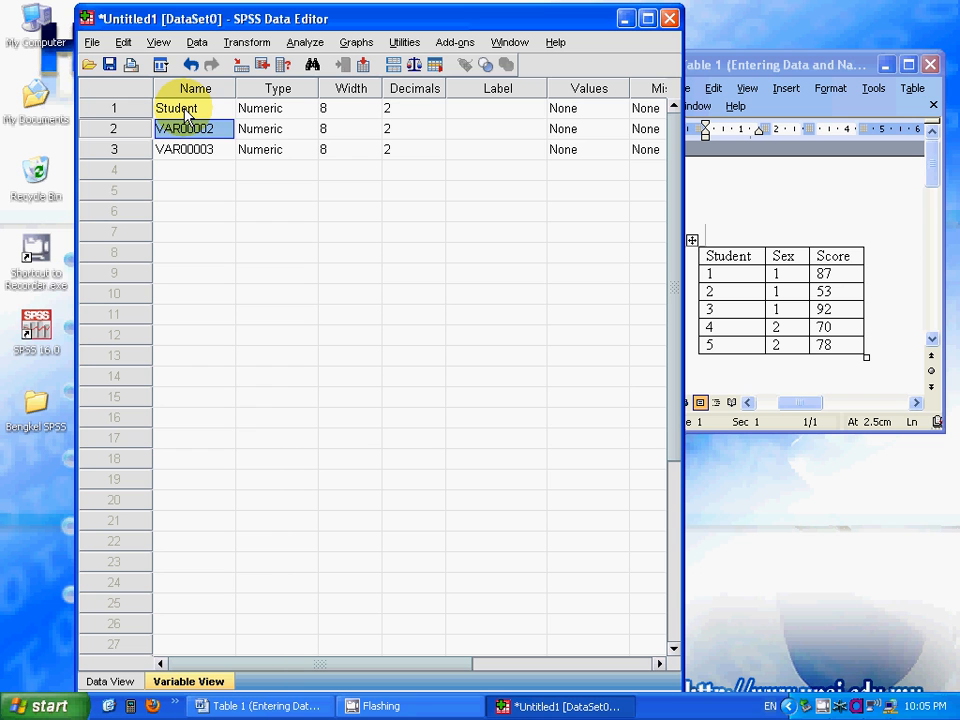
text(Sex)
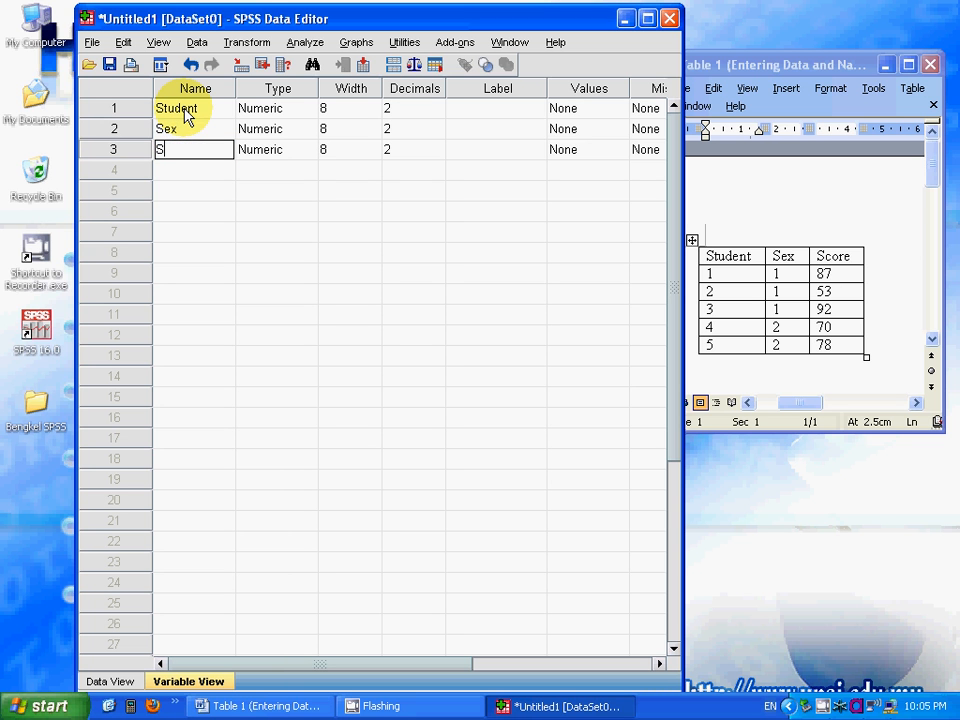
text(core)
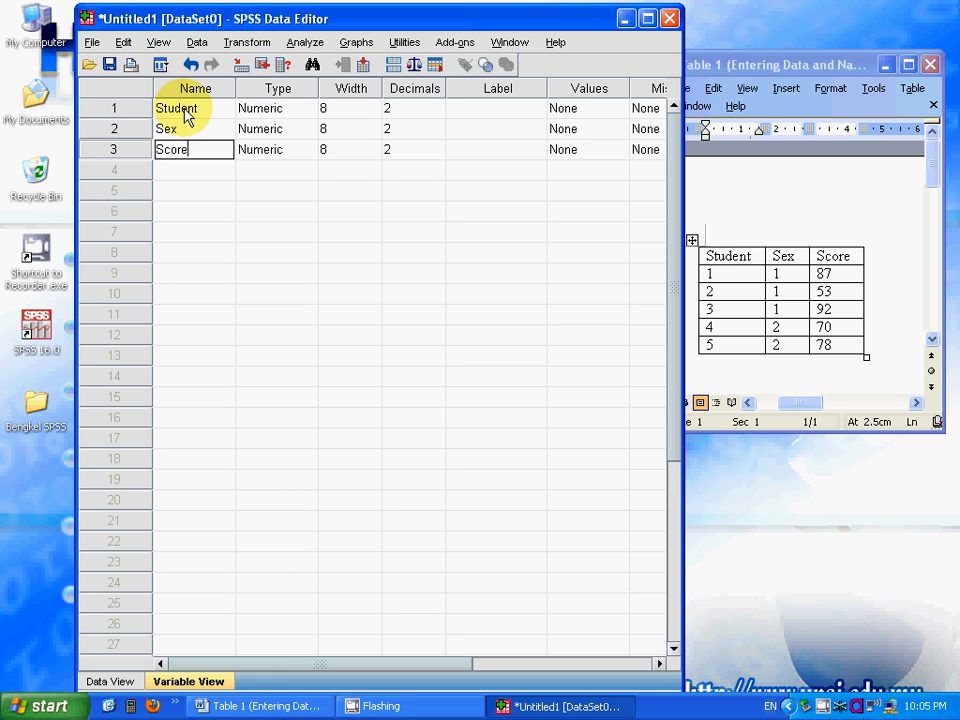
click(109, 681)
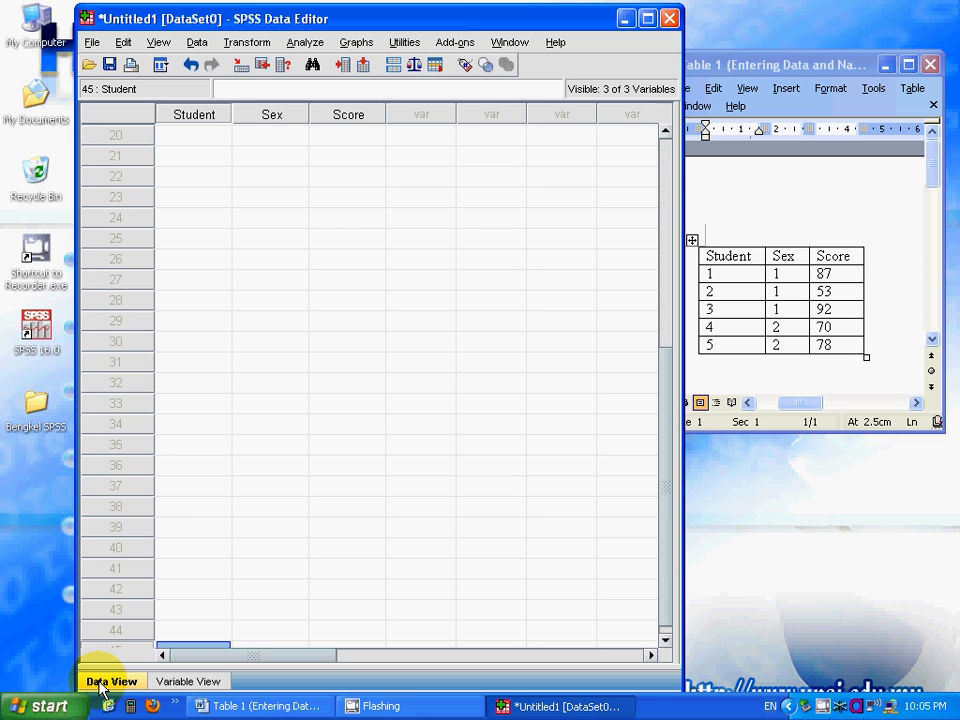
click(193, 382)
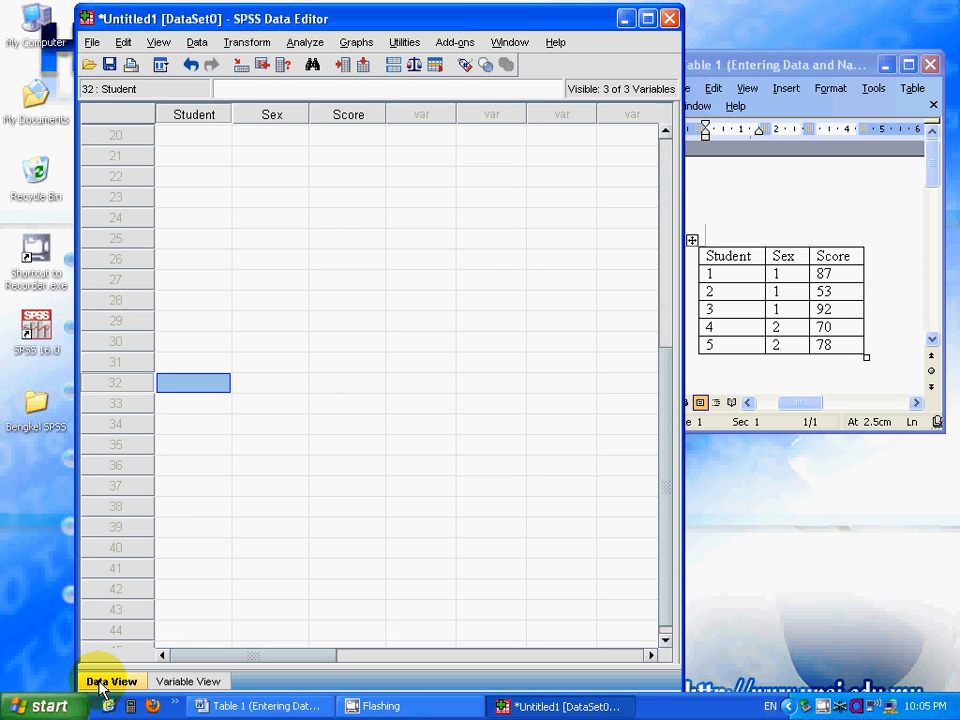
click(194, 133)
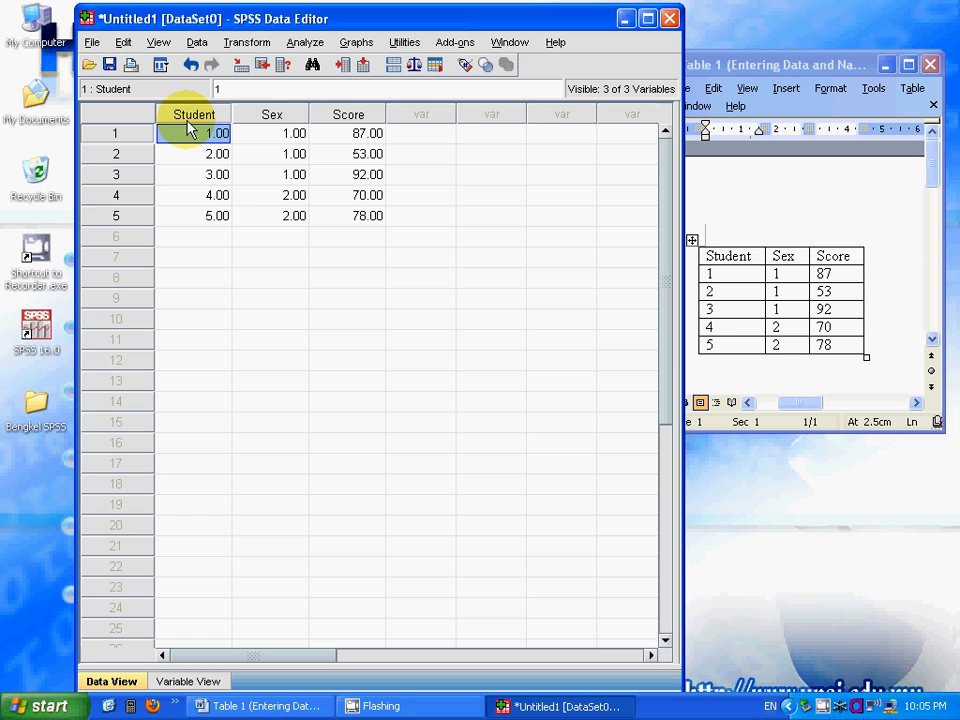
mouse_move(325, 120)
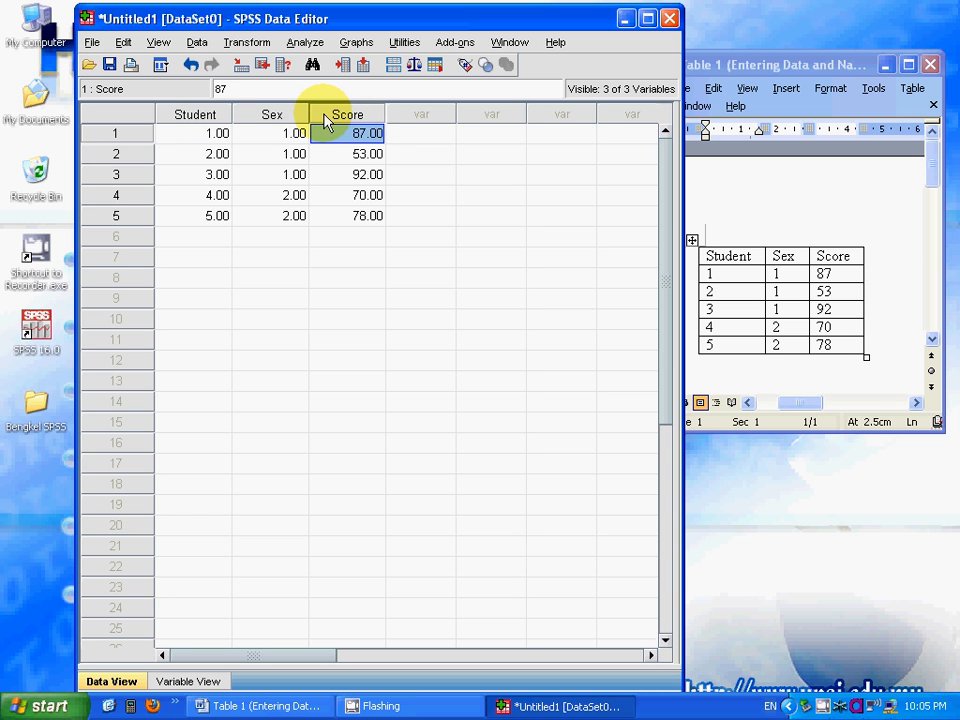
click(271, 215)
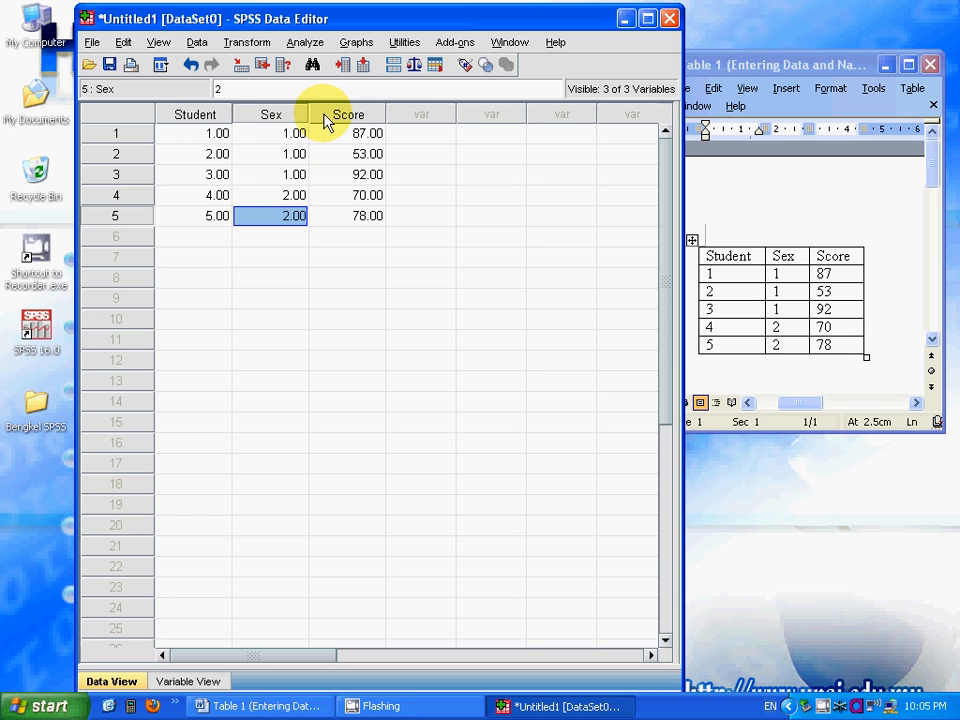
click(194, 133)
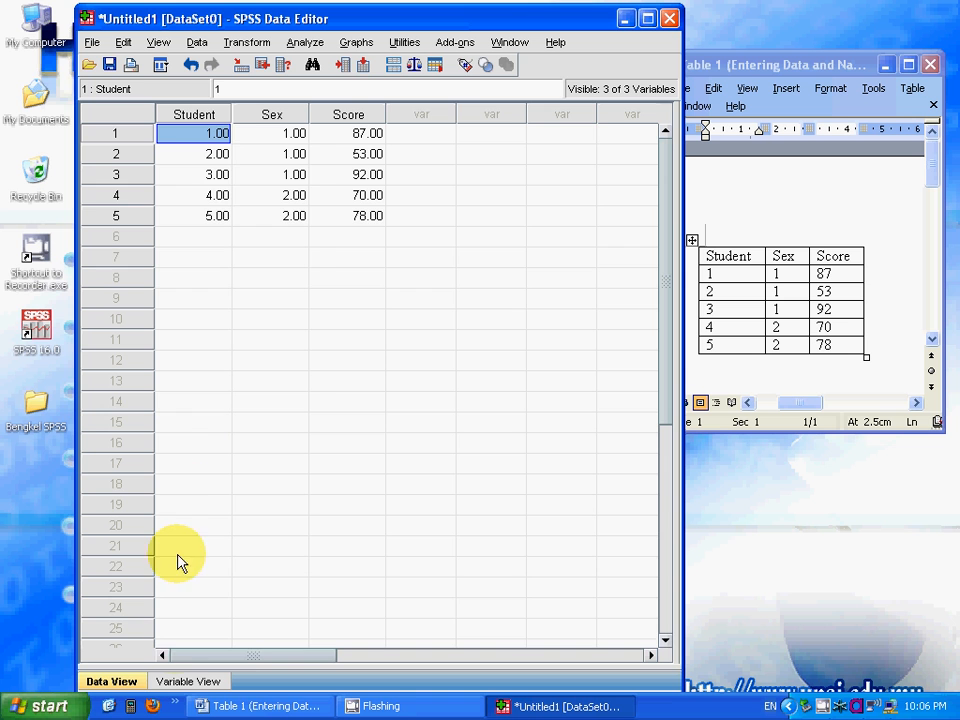
Set the Decimals column to 0 for Student, Sex and Score in Variable View.
click(188, 681)
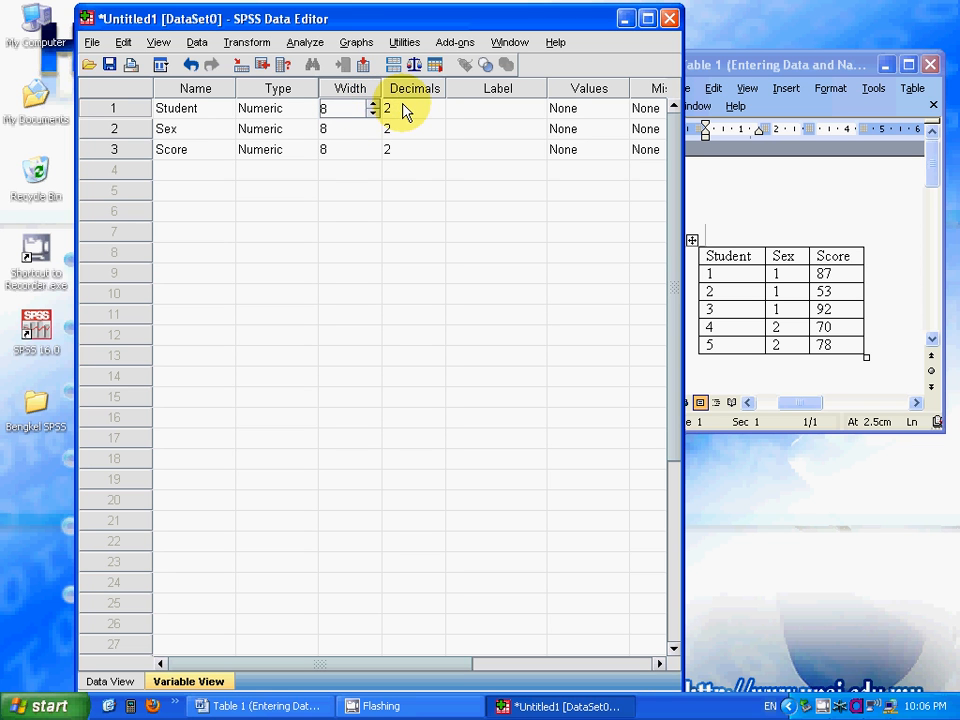
click(410, 108)
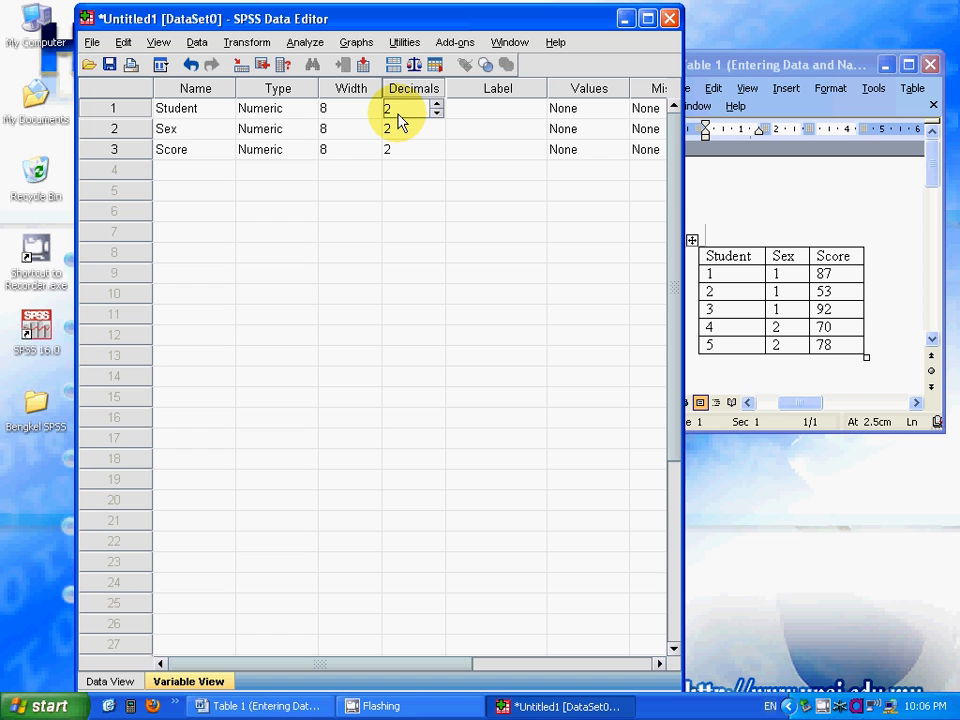
click(436, 112)
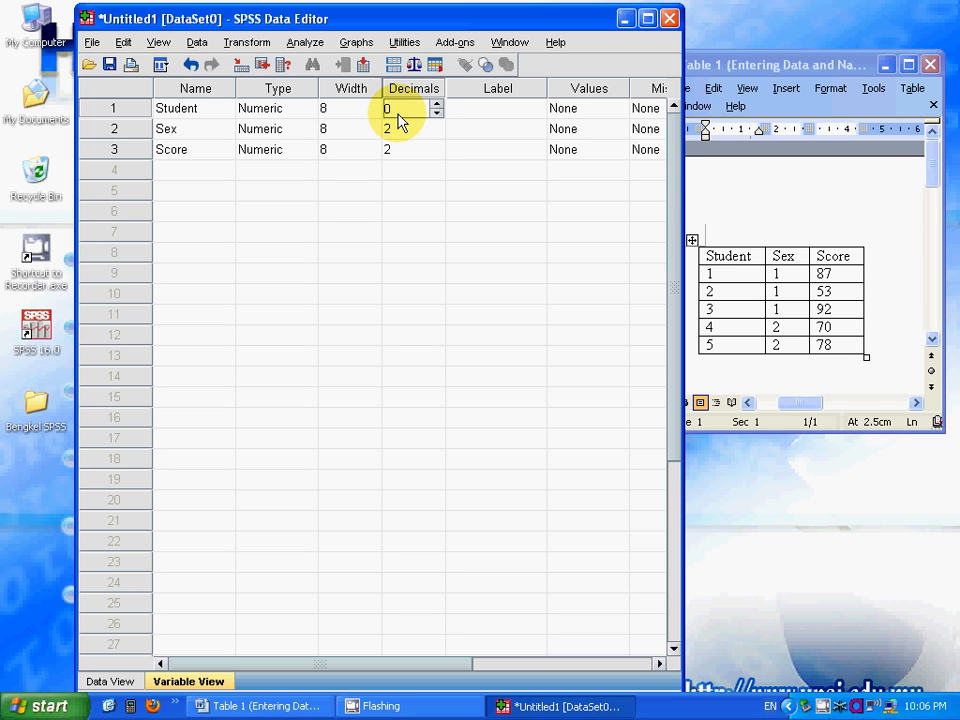
click(400, 128)
text(0)
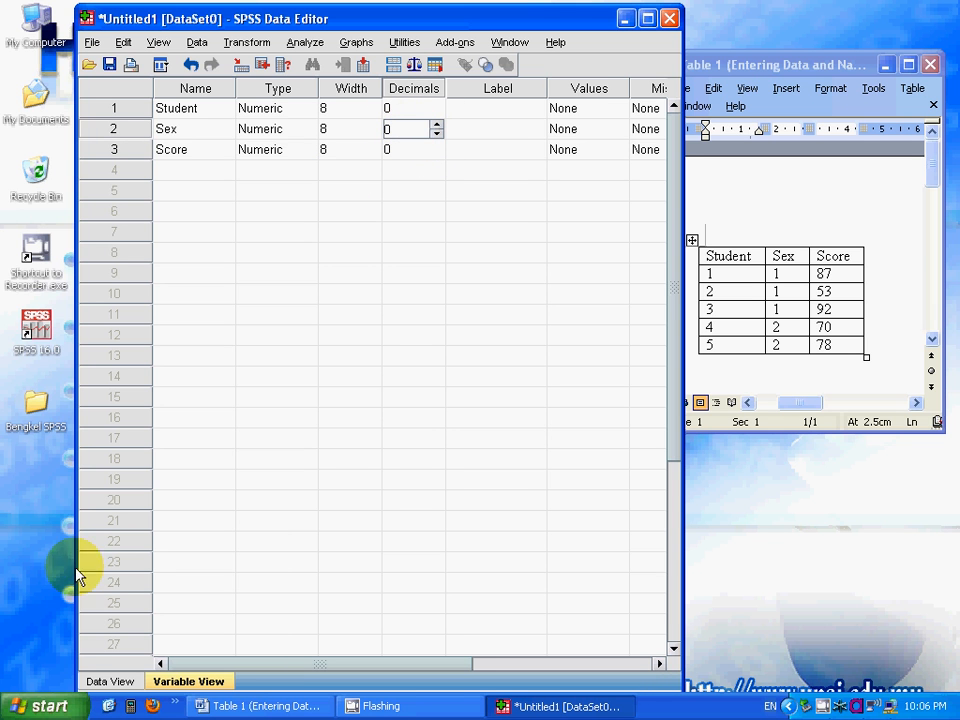
click(110, 681)
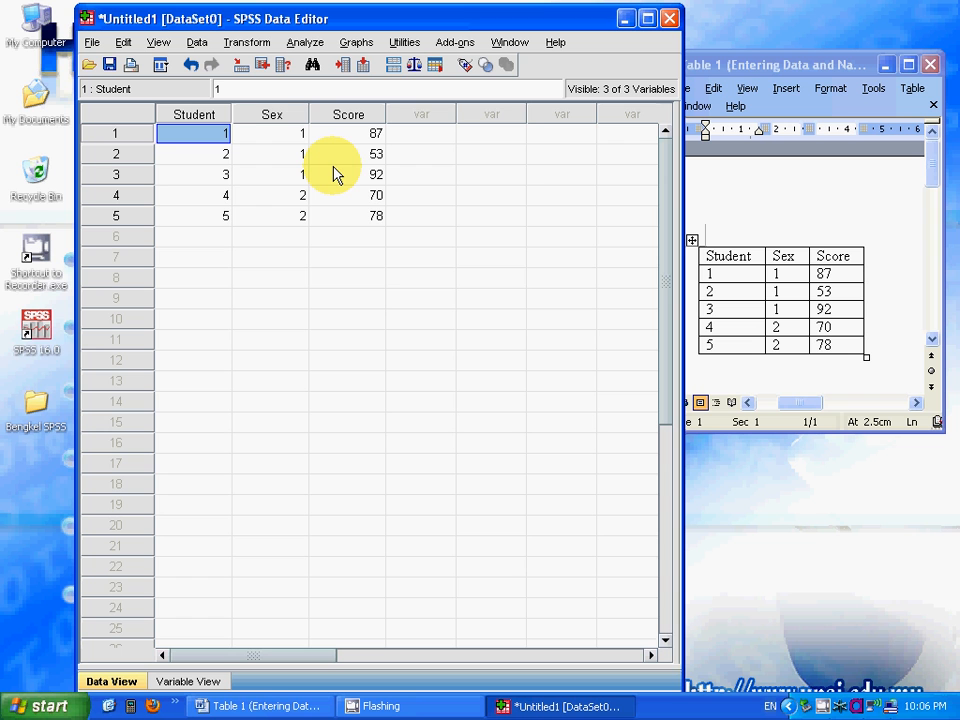
mouse_move(278, 147)
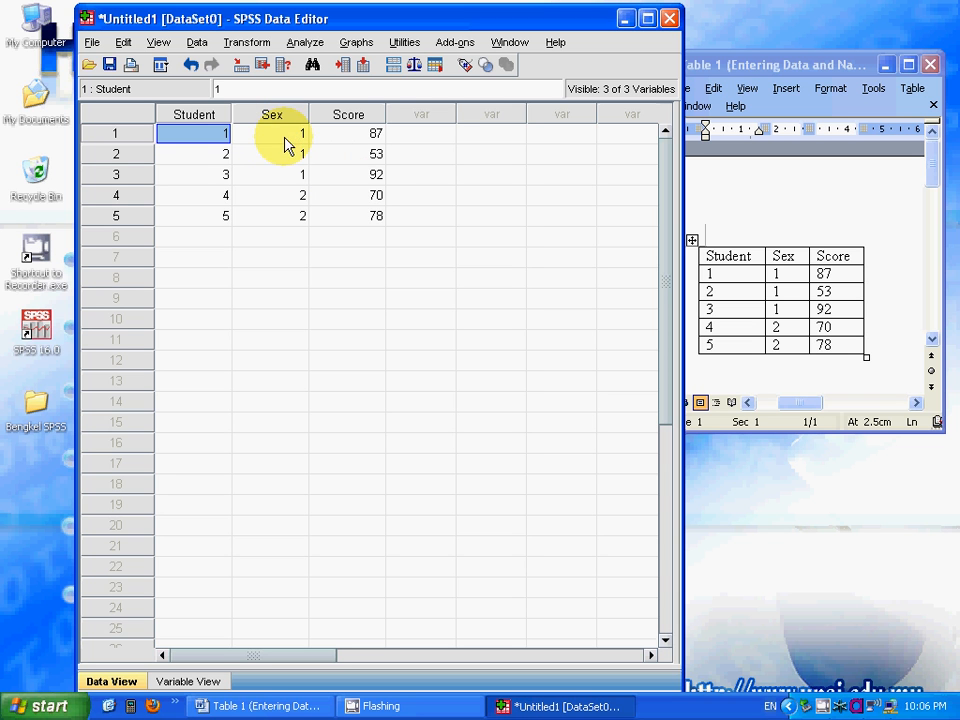
mouse_move(287, 217)
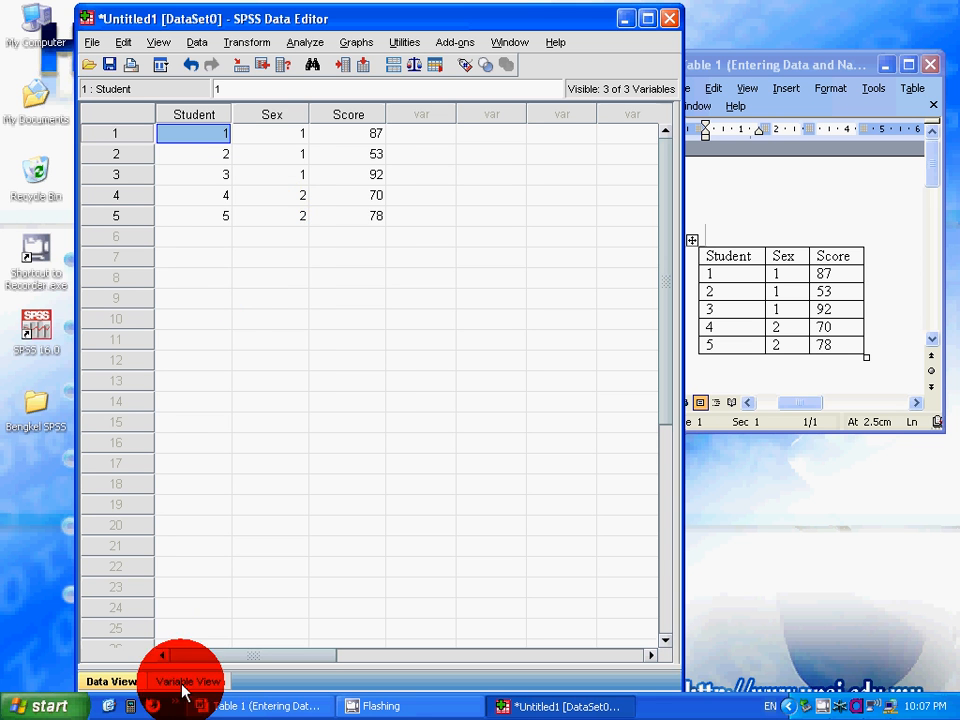
Switch back to Variable View after checking the integer values.
click(188, 681)
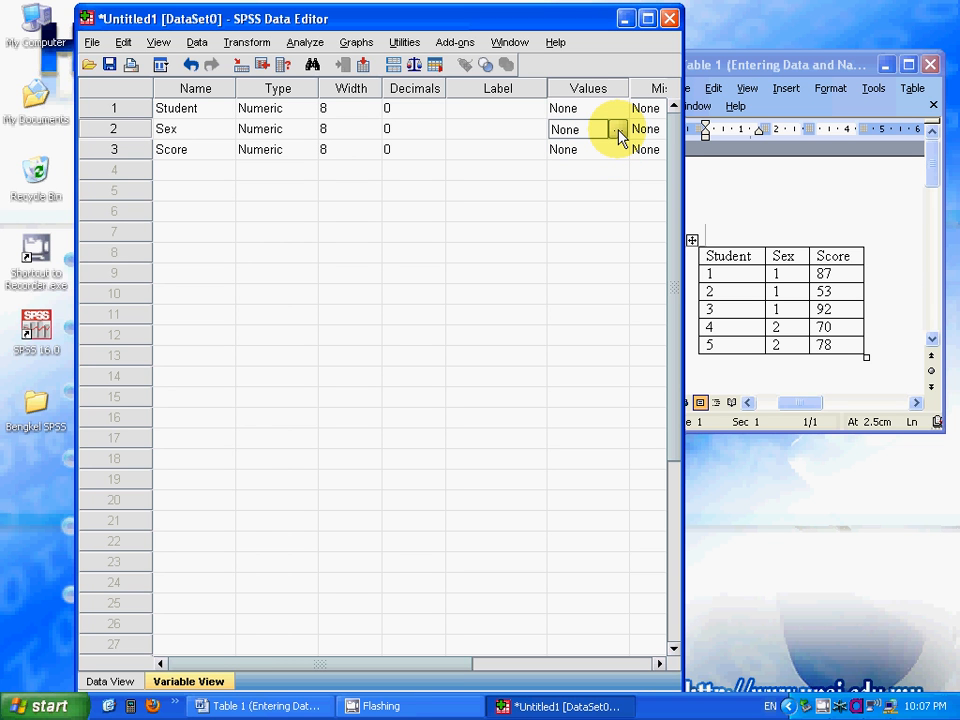
Give Sex the value labels 1 = male and 2 = female.
click(617, 129)
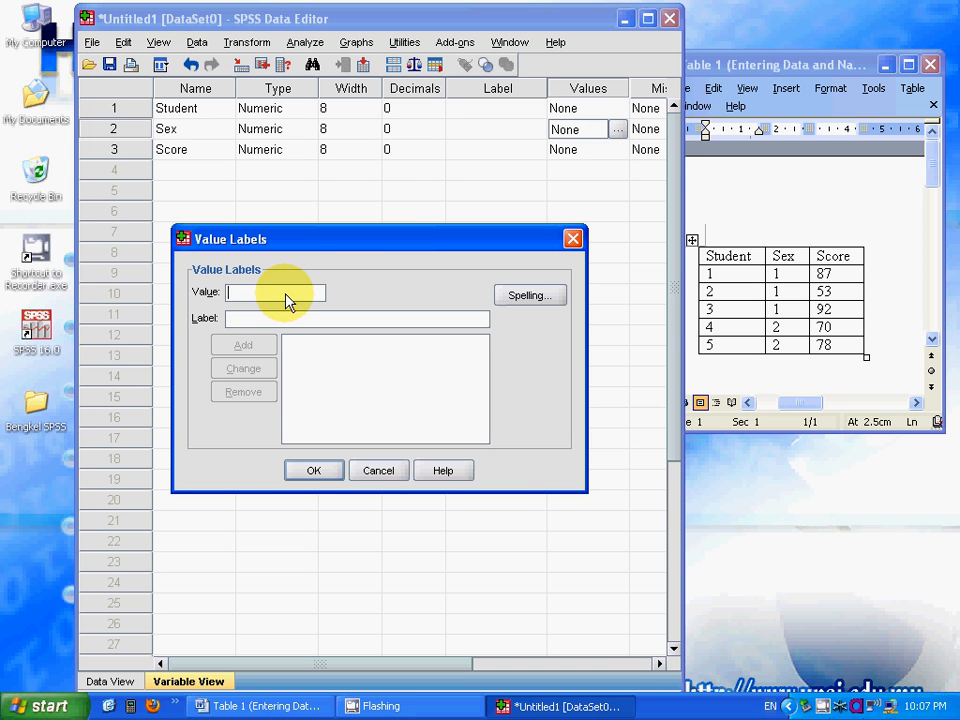
text(1)
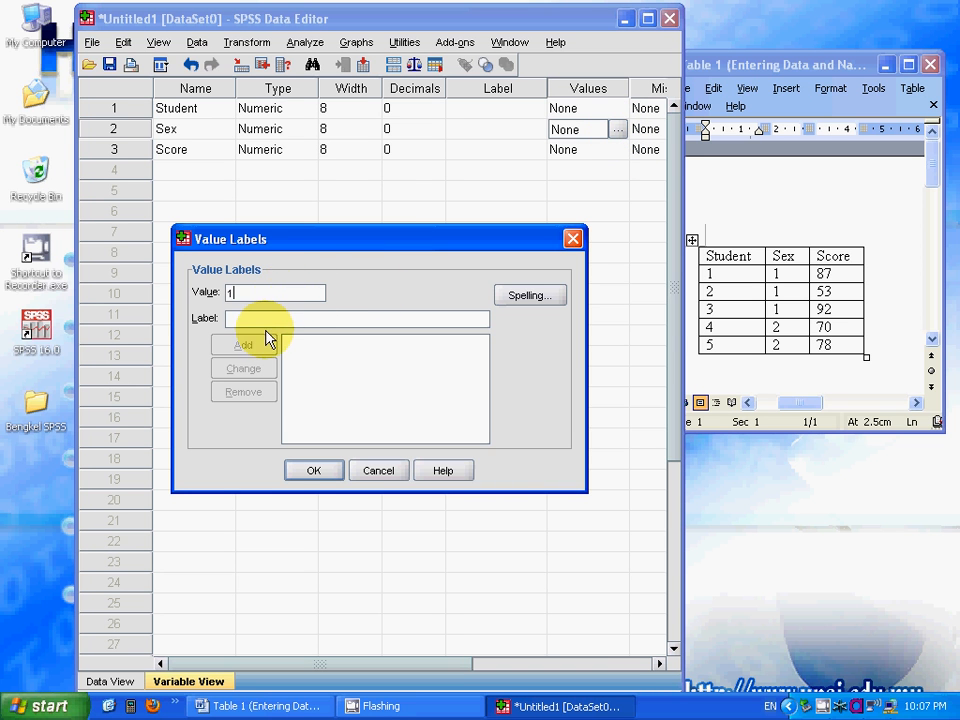
text(male)
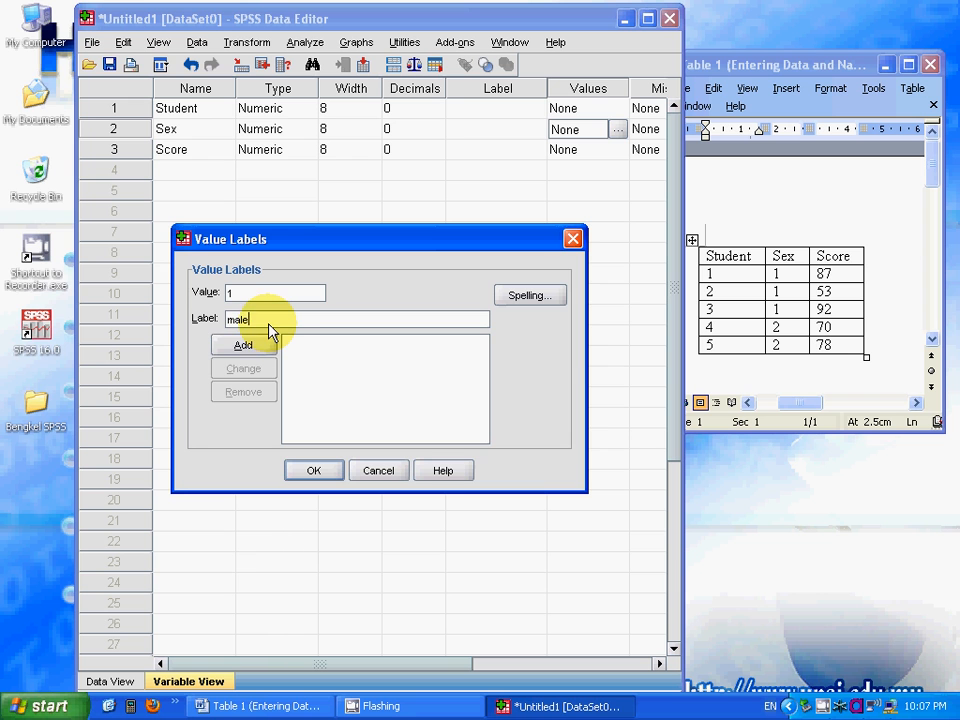
click(243, 345)
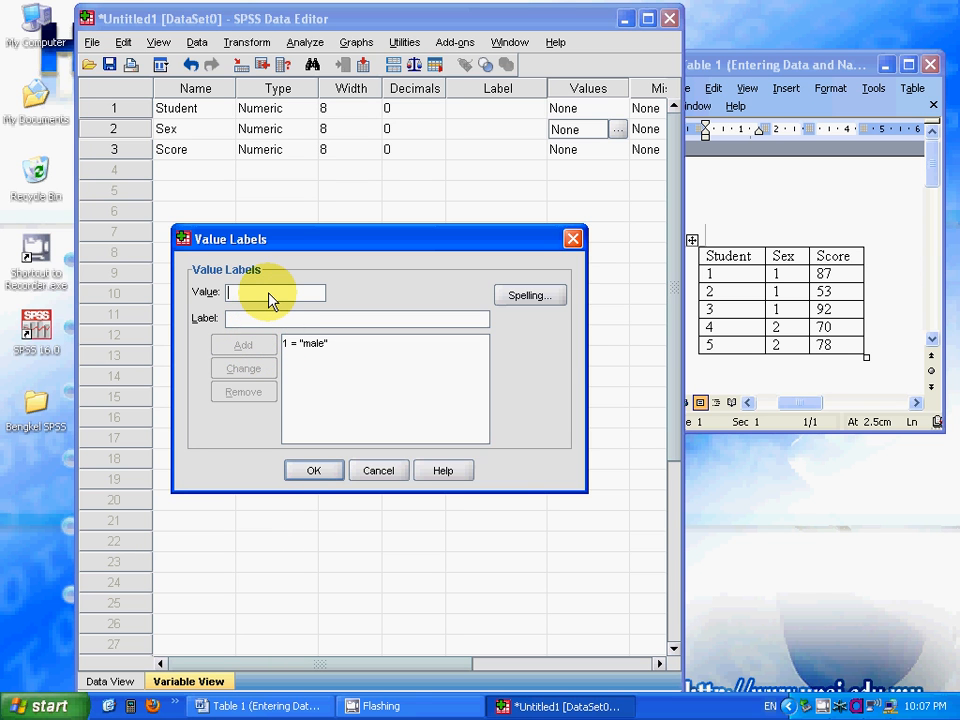
text(2)
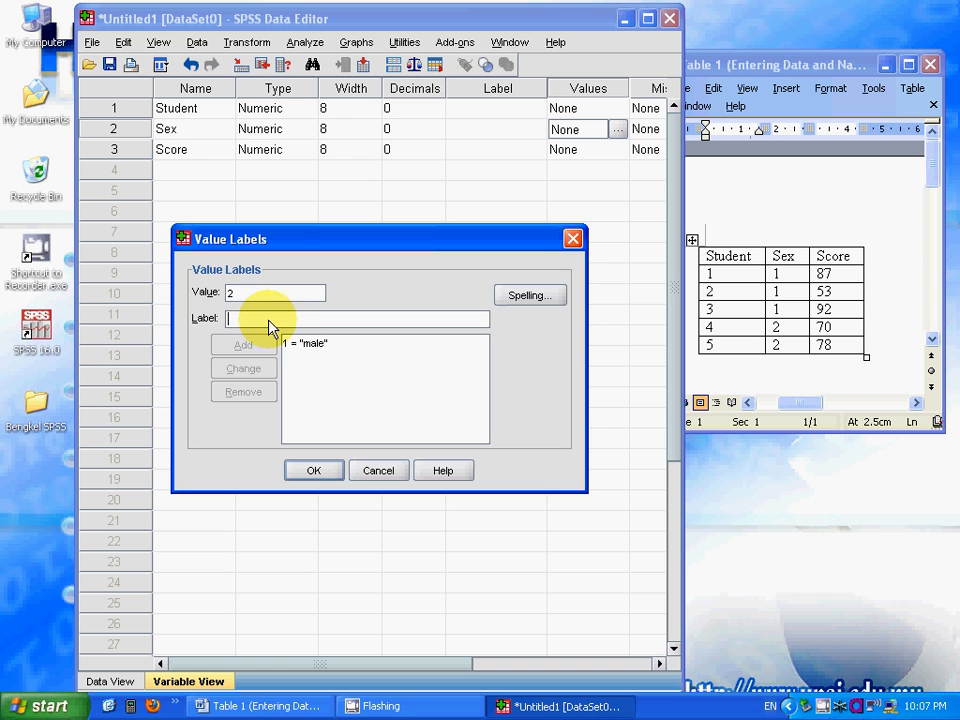
text(female)
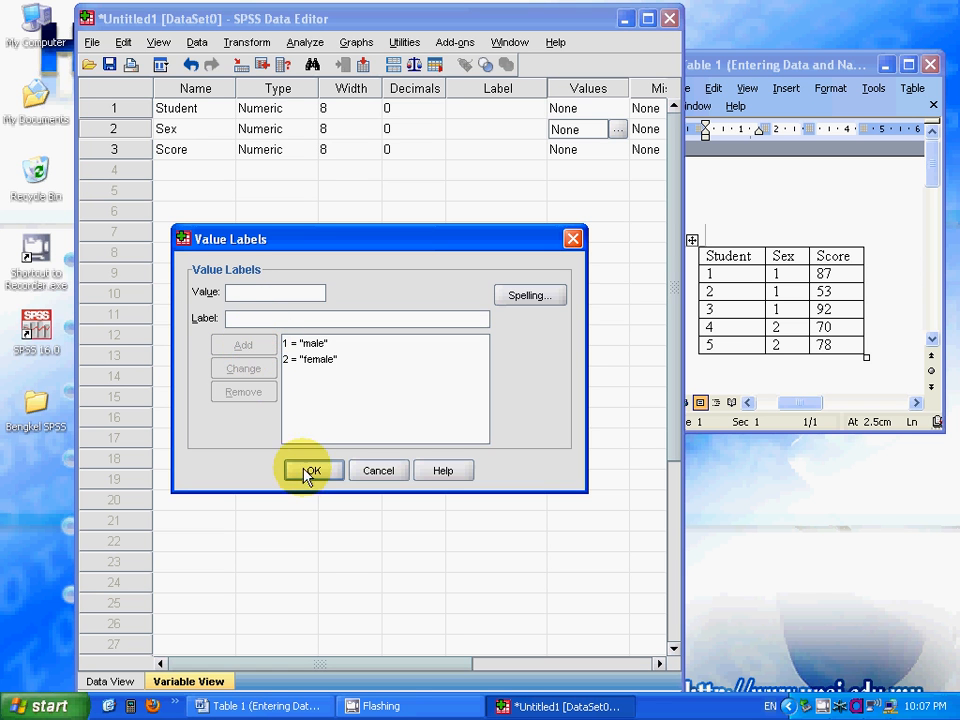
click(311, 470)
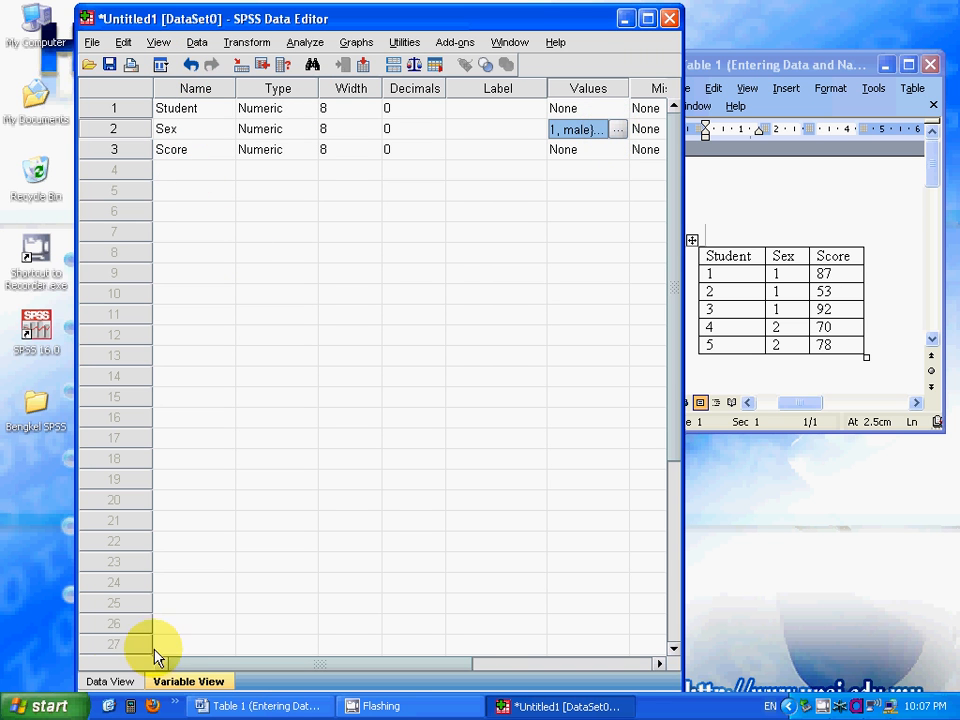
In Data View, toggle Sex between codes 1/2 and male/female labels, ending on labels.
click(109, 681)
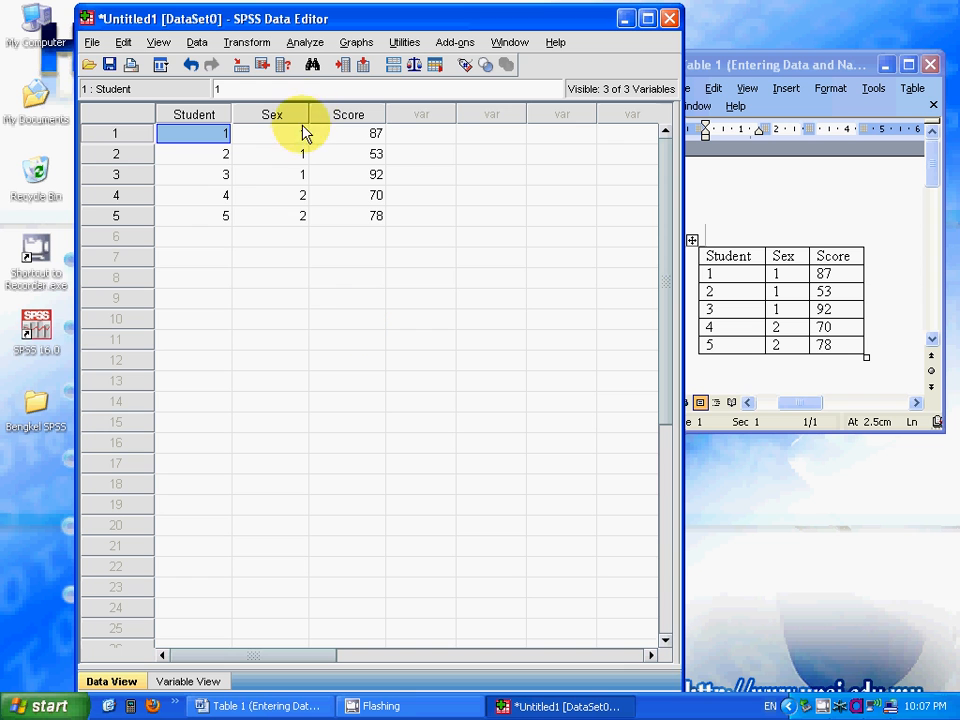
mouse_move(297, 163)
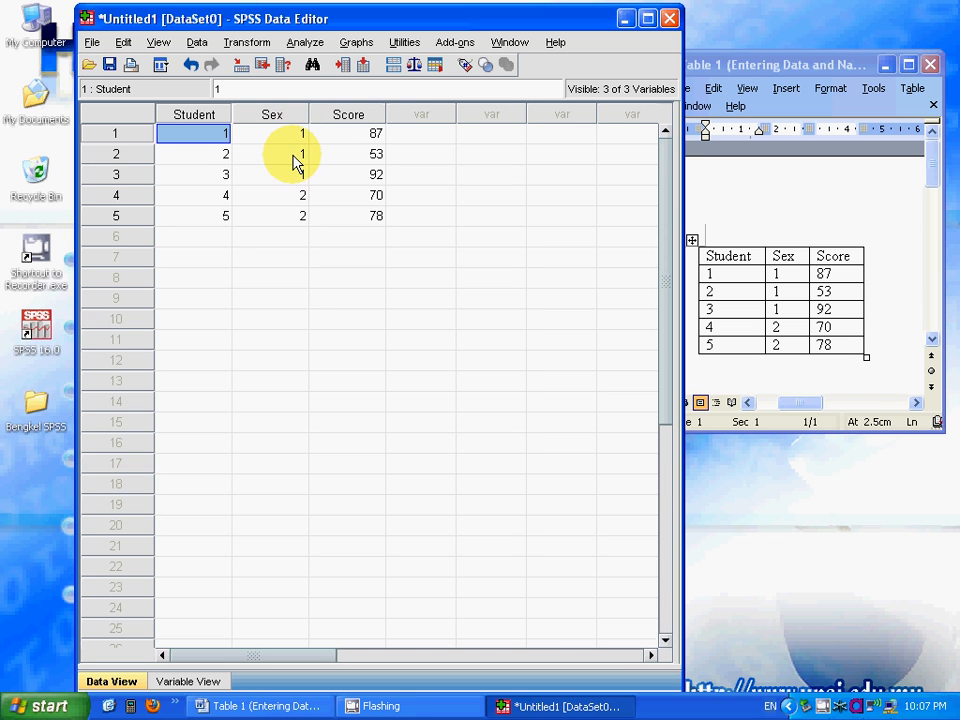
mouse_move(295, 200)
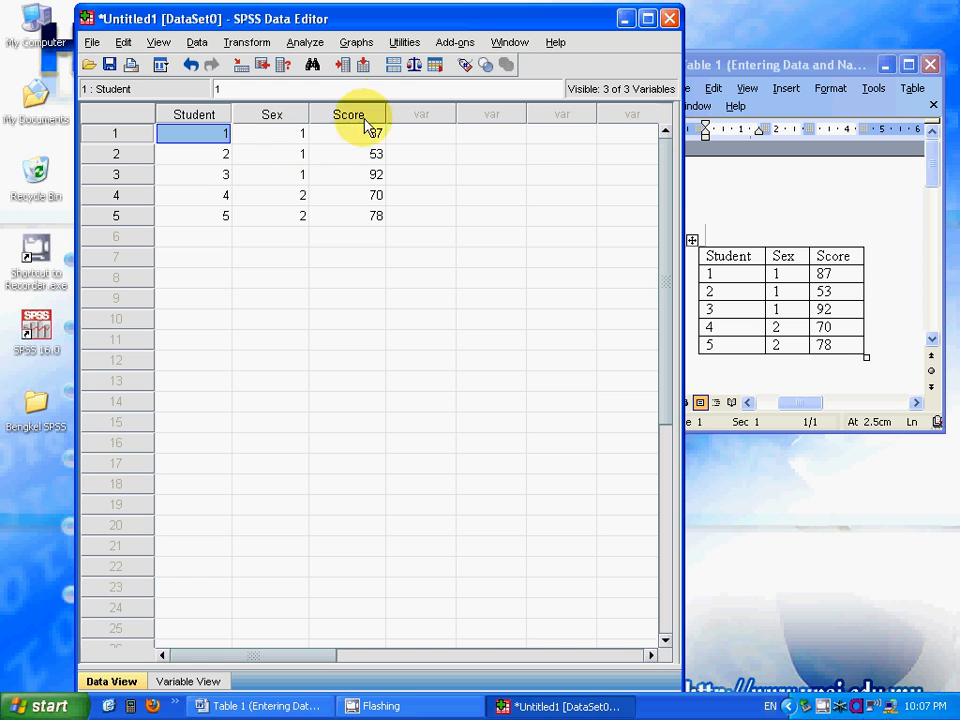
mouse_move(464, 64)
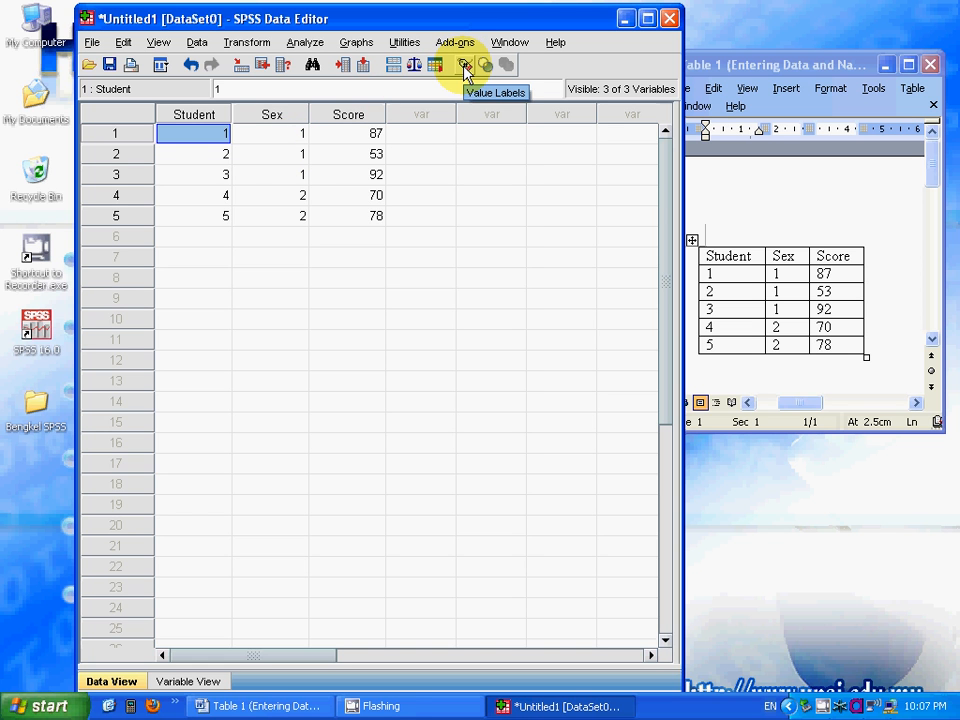
click(464, 64)
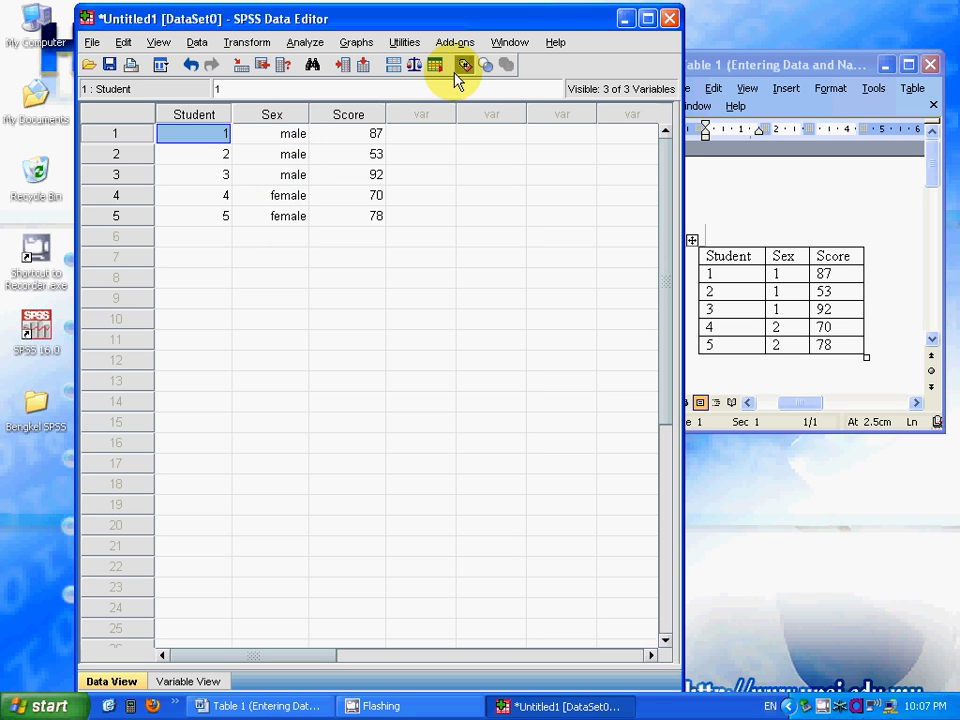
click(463, 64)
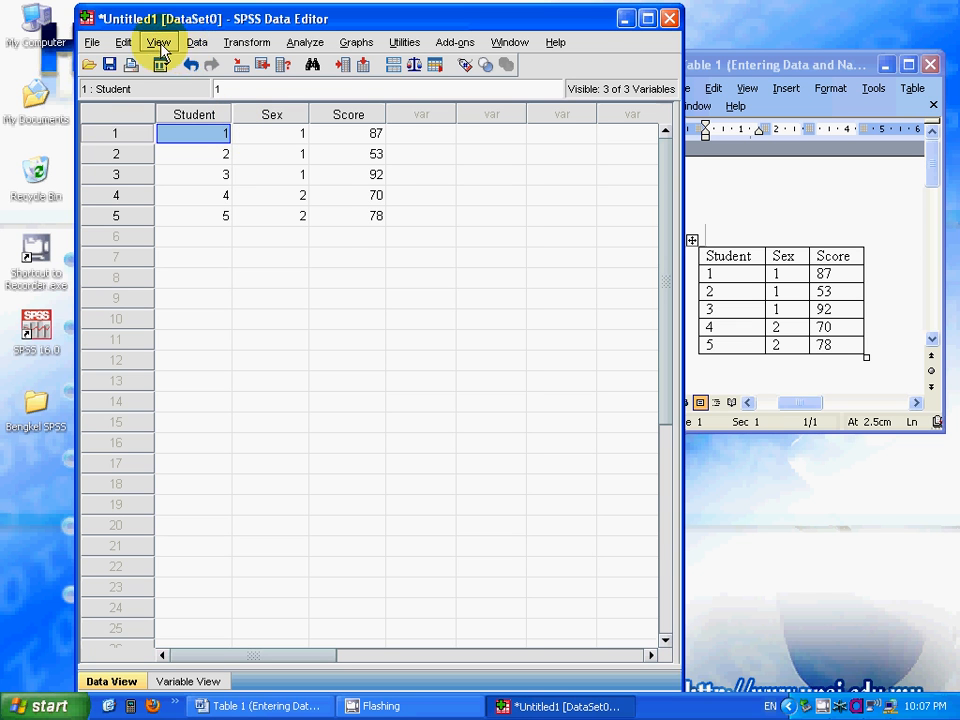
click(158, 42)
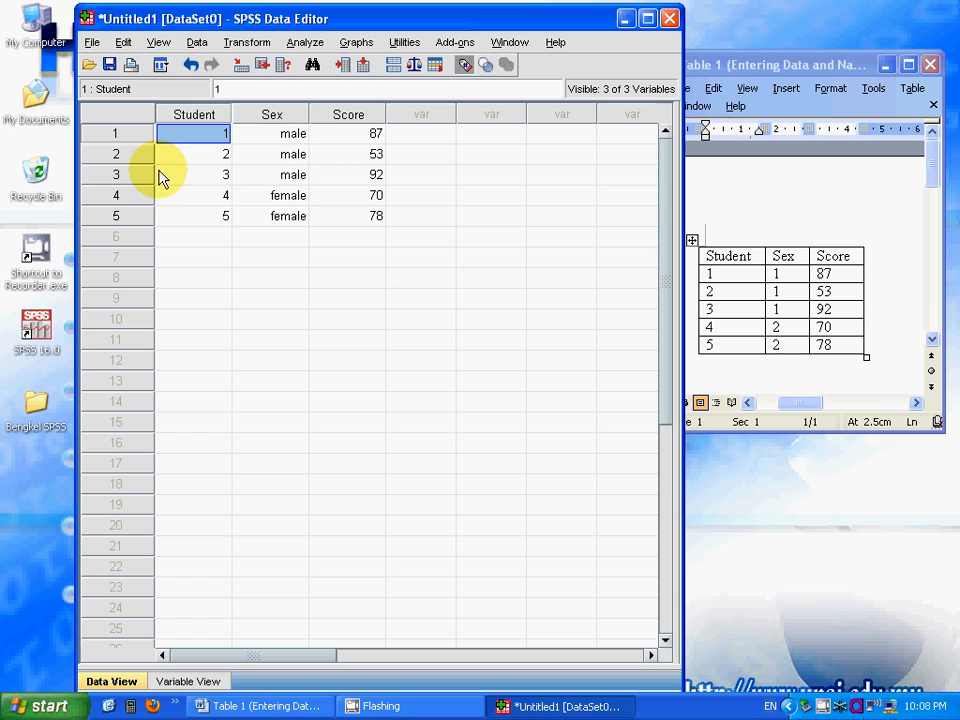
click(158, 42)
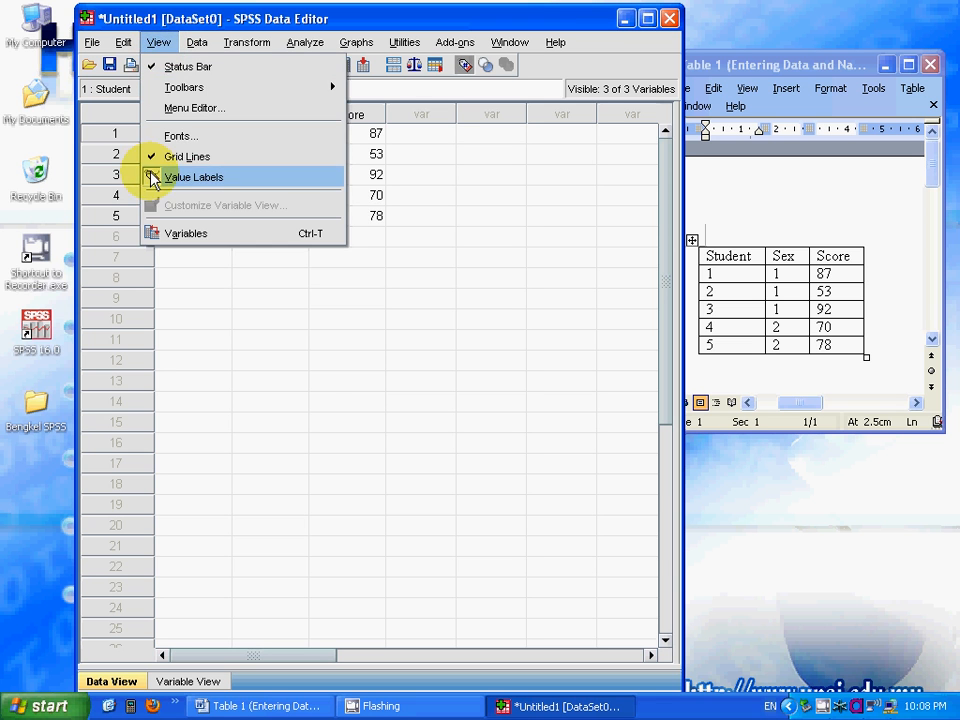